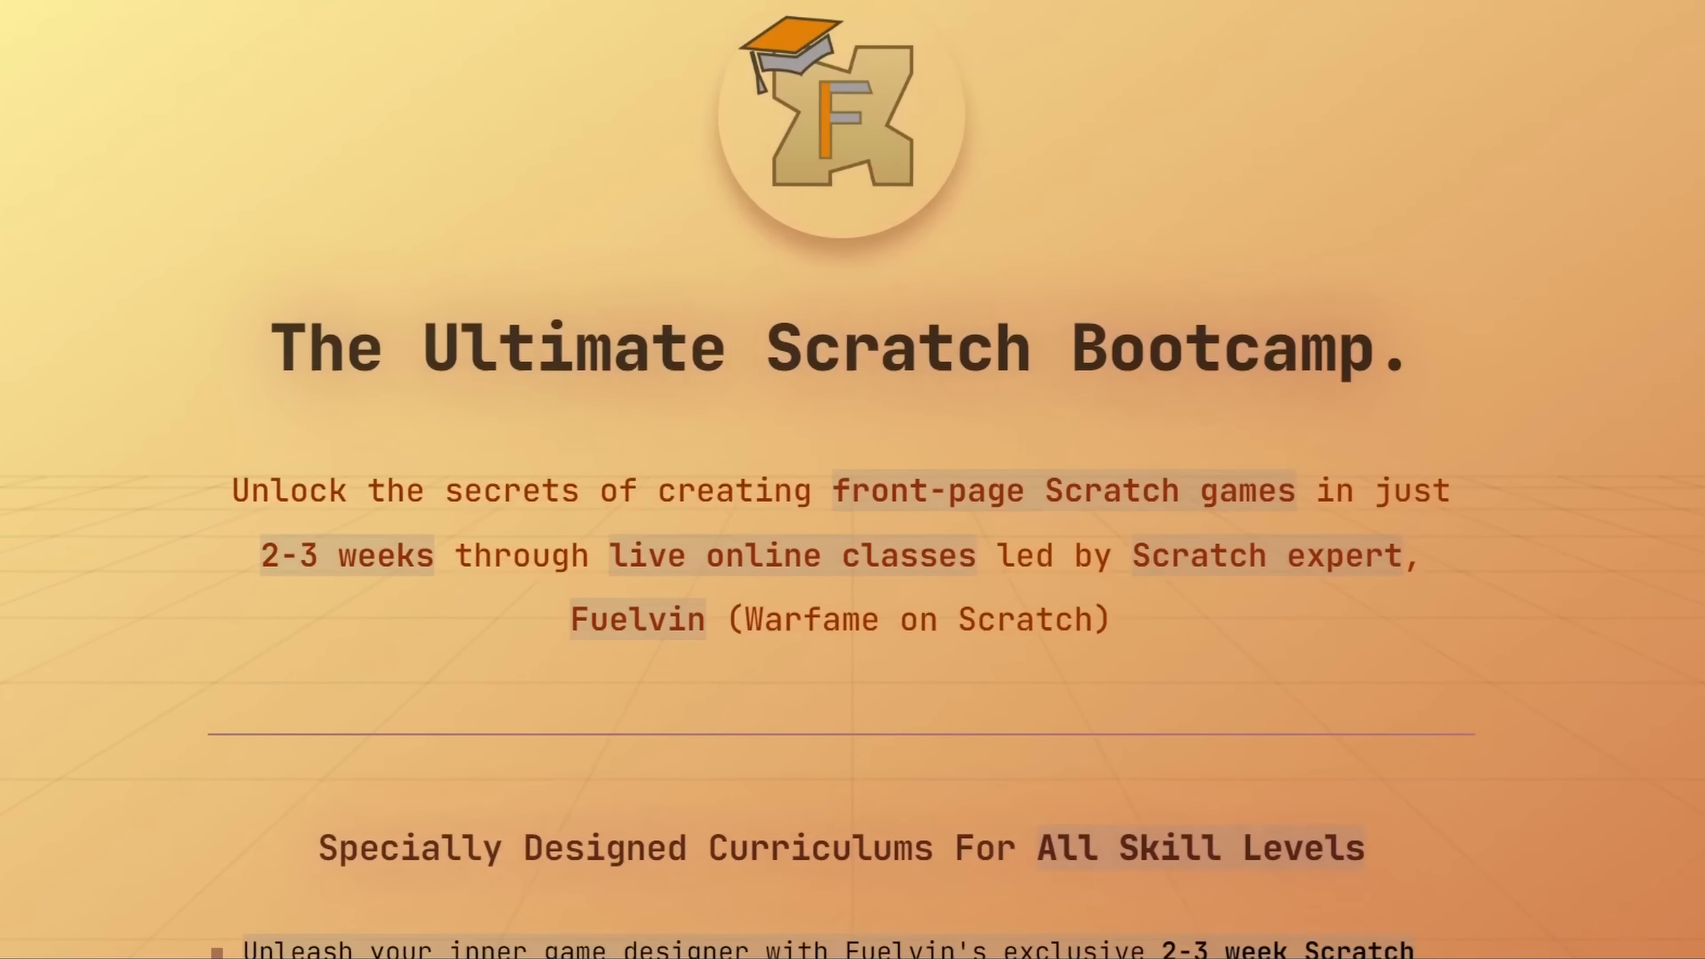
Launch Cash Tycoon full screen from its project page and begin earning cash
scroll("down", 3)
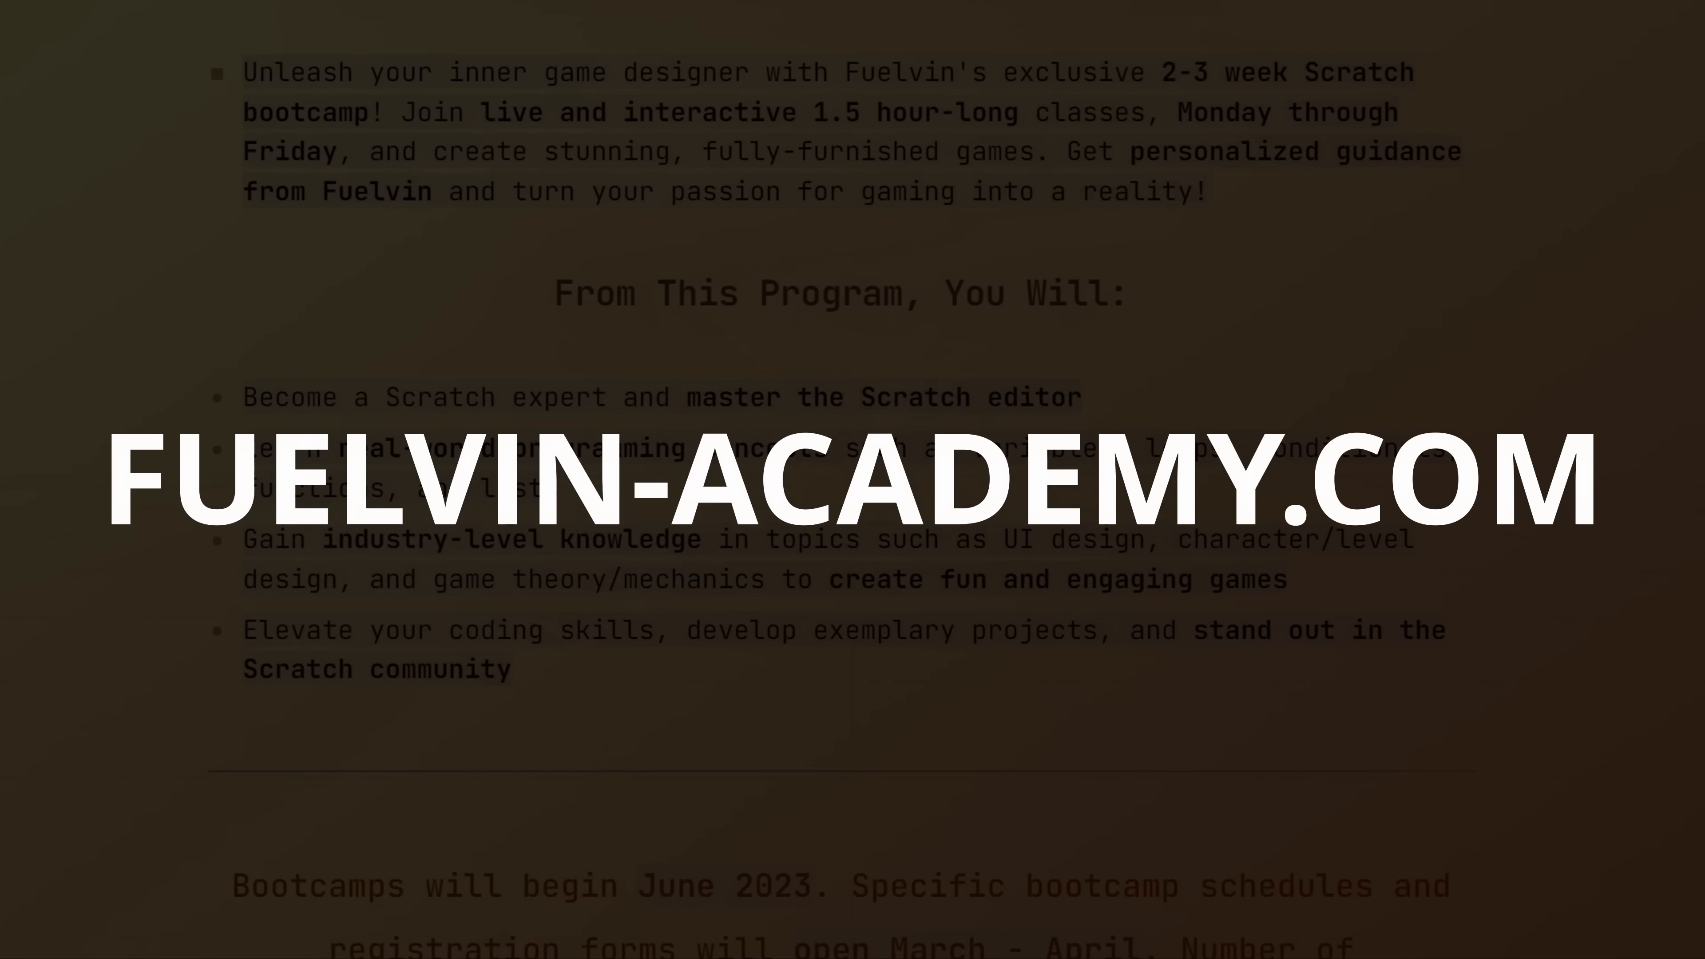
scroll("down", 3)
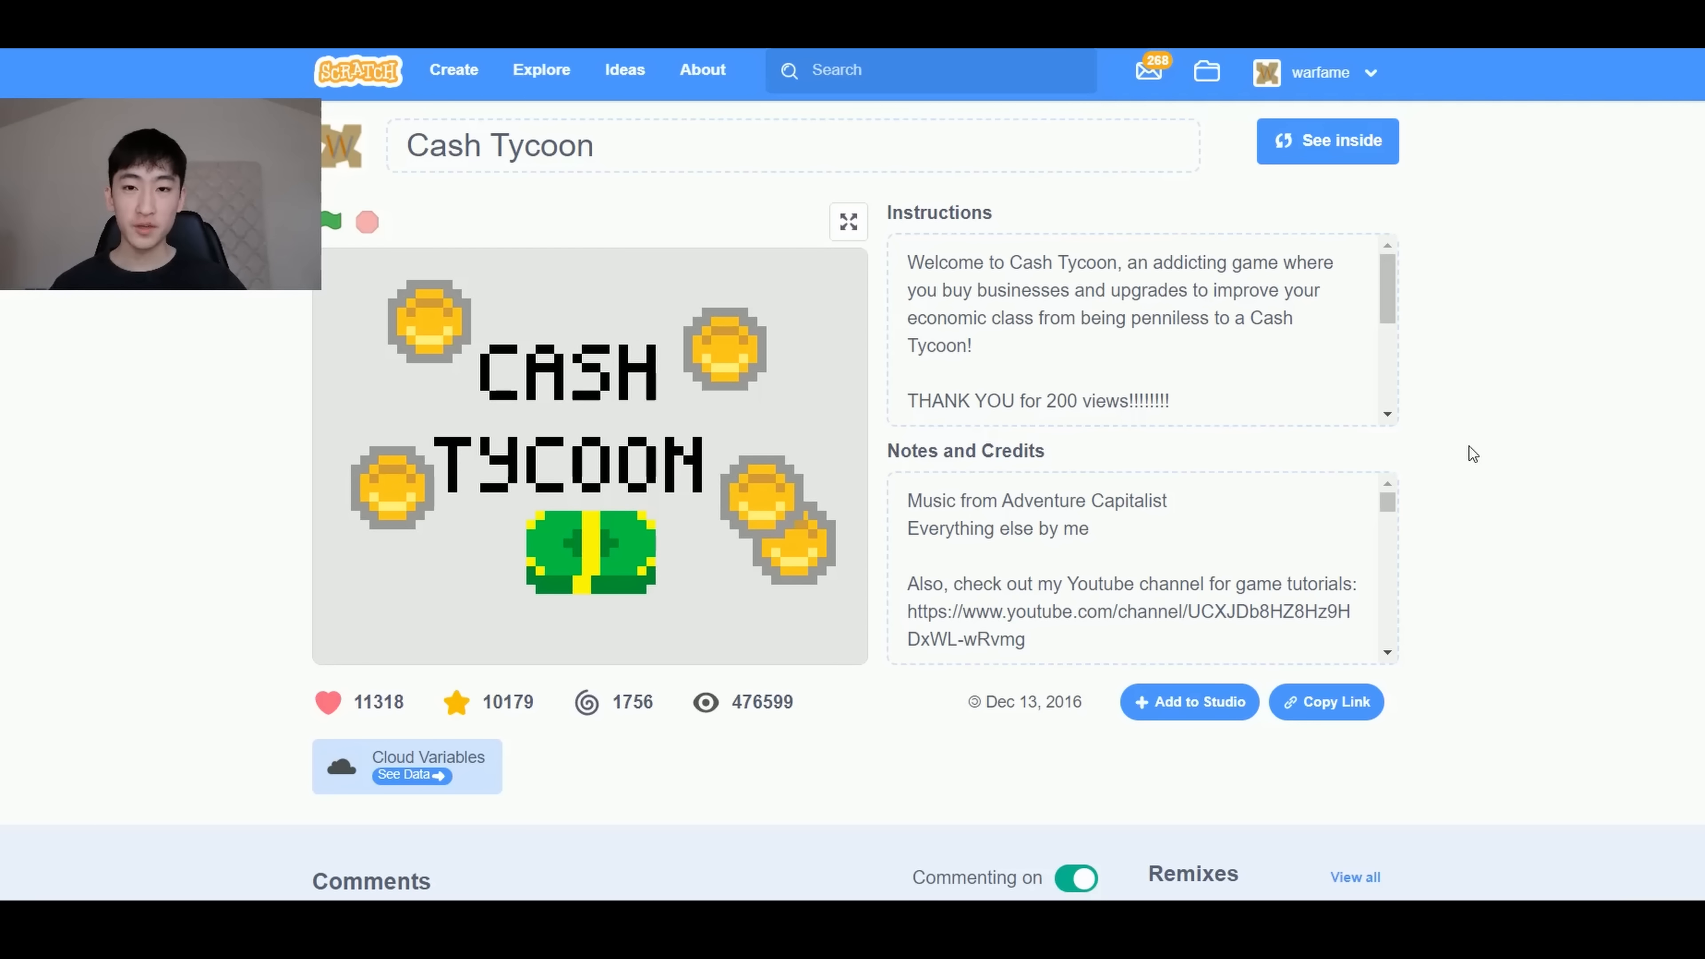
left_click(847, 222)
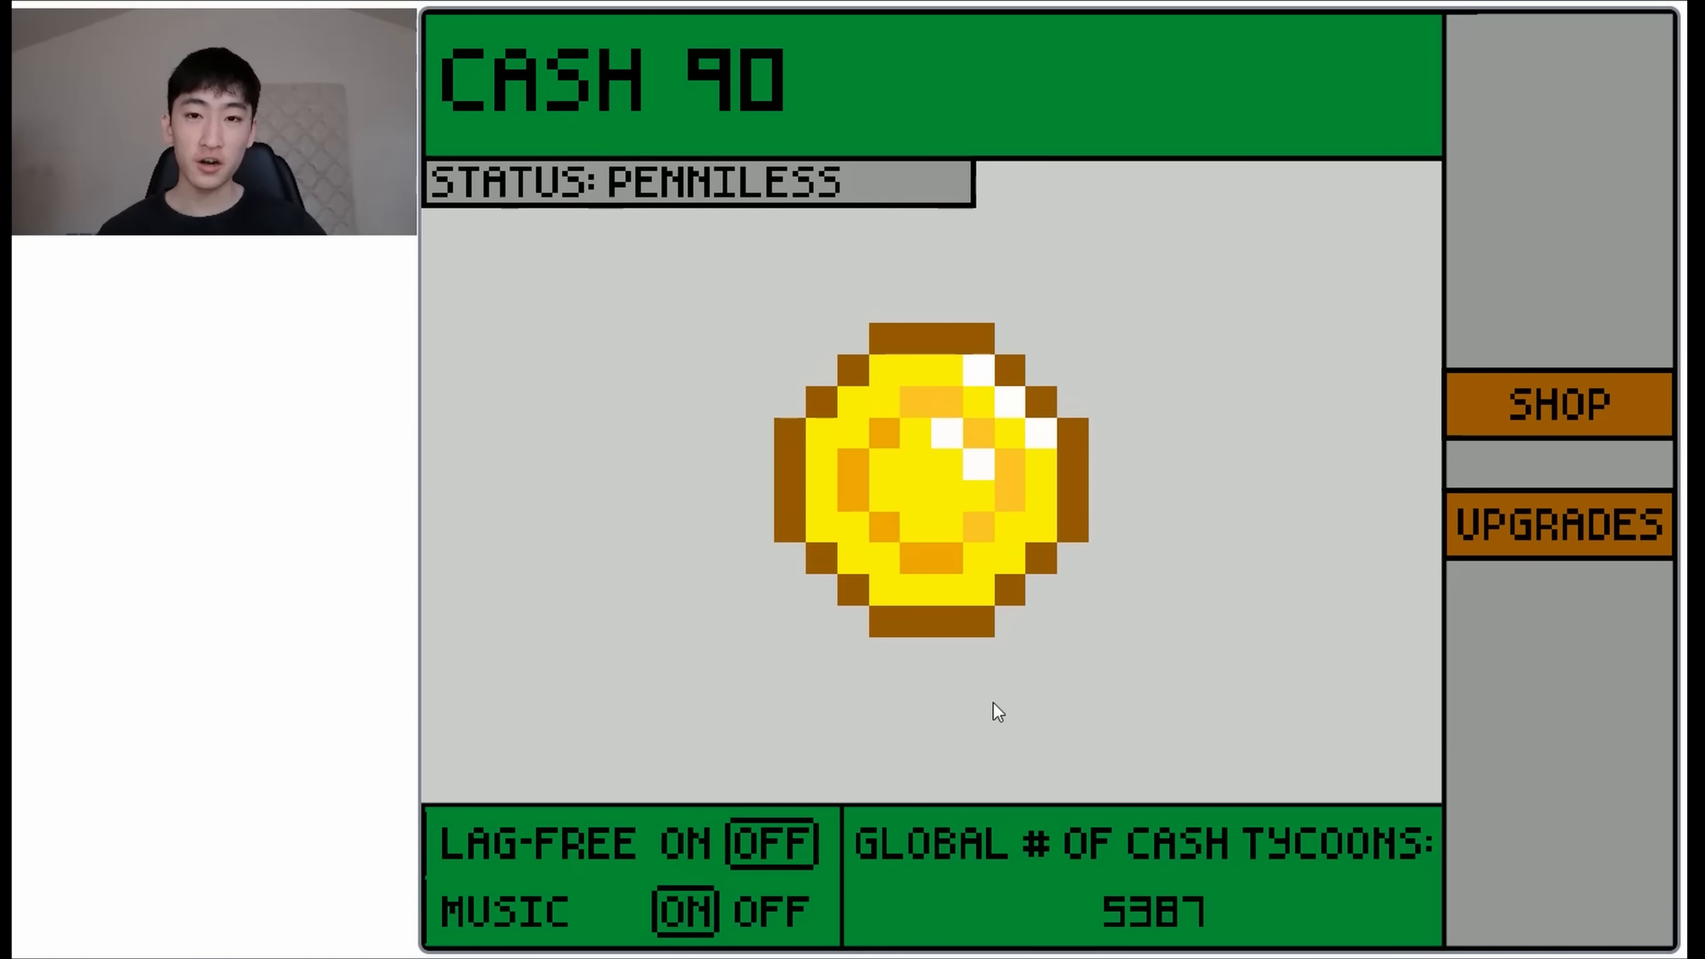
Tap the big coin until cash passes 1,200, then bring up the business shop
left_click(931, 479)
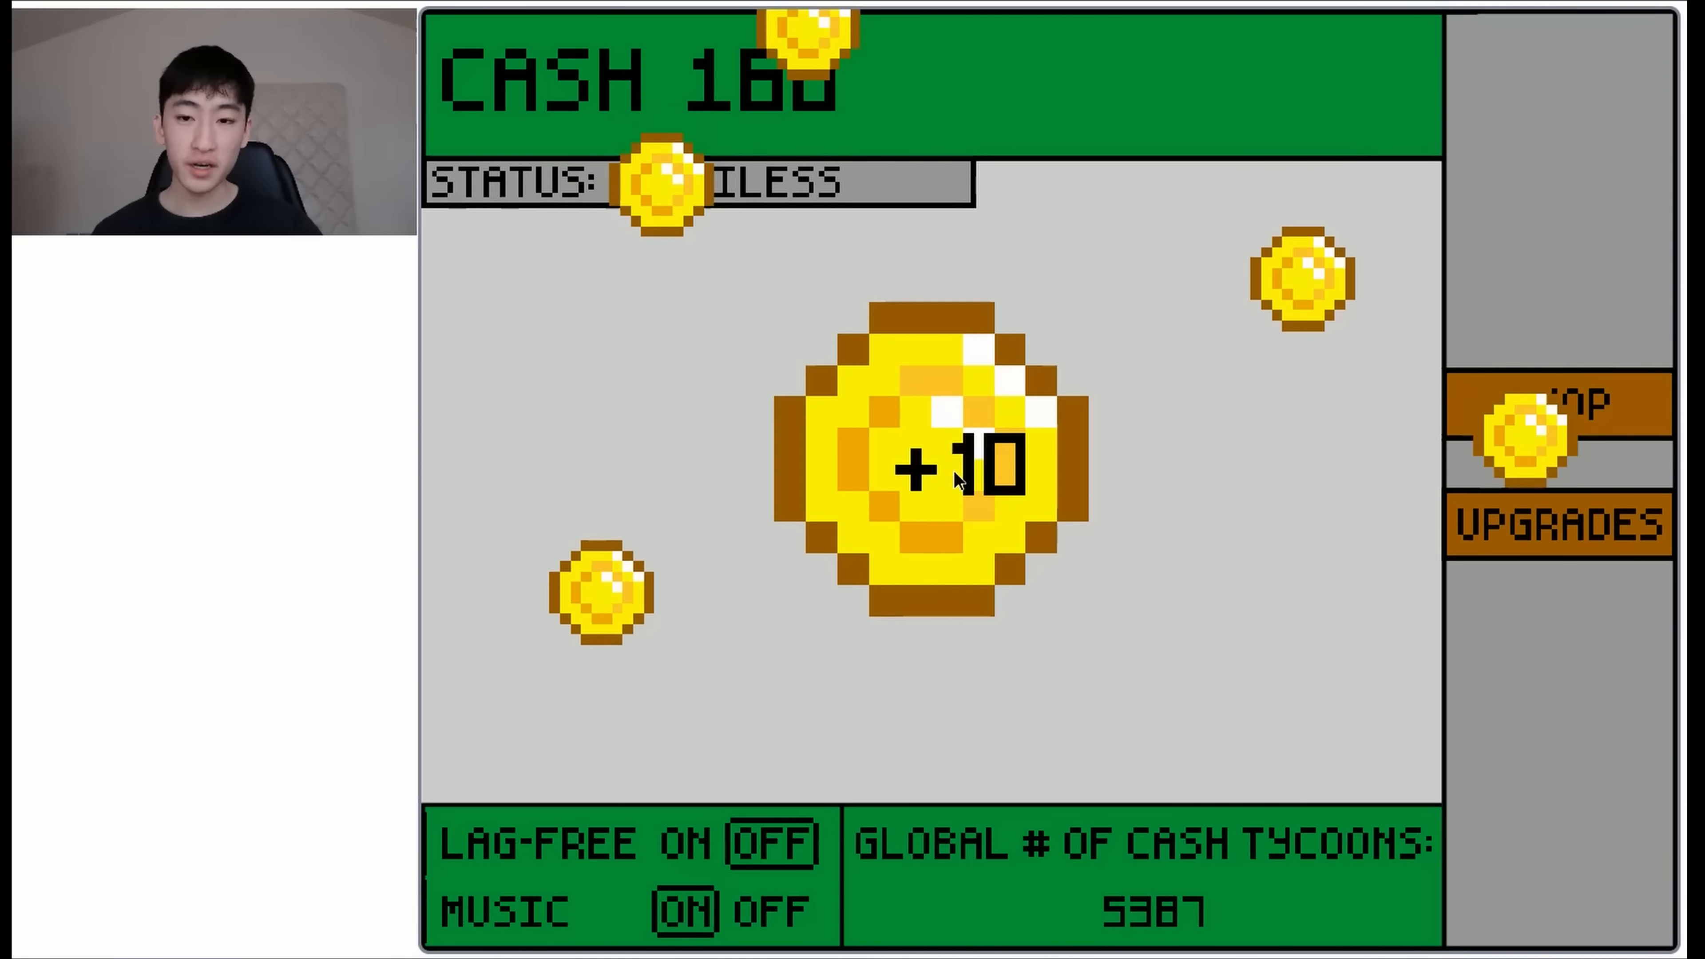
left_click(946, 468)
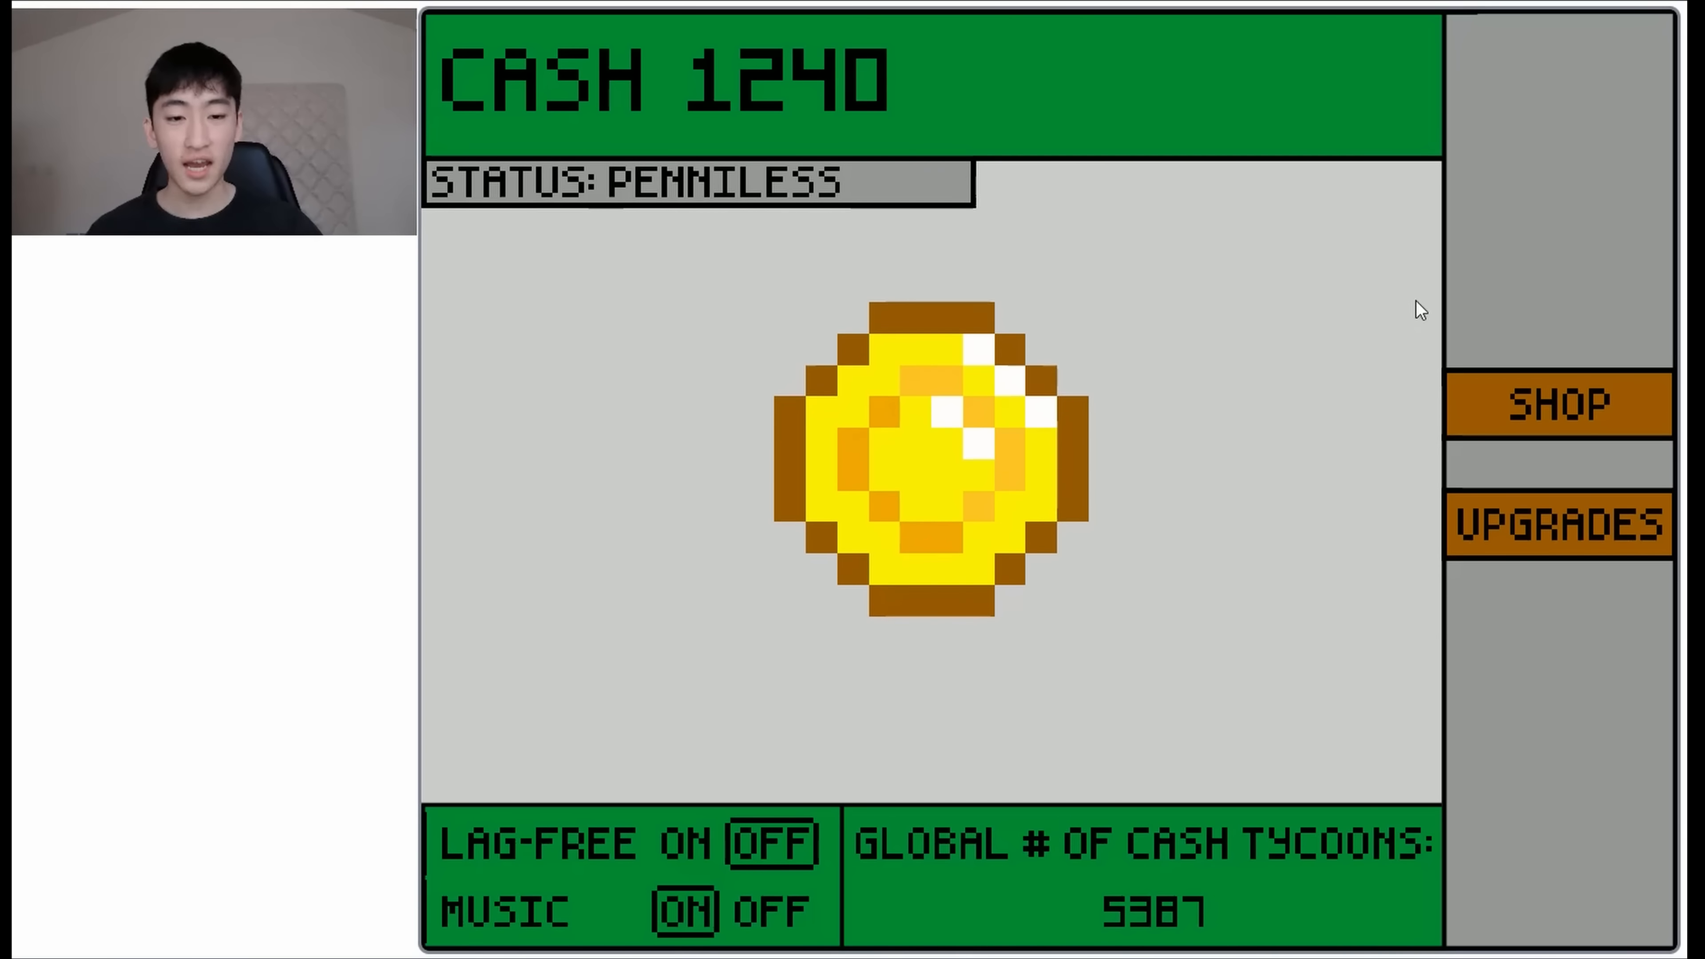
left_click(1559, 403)
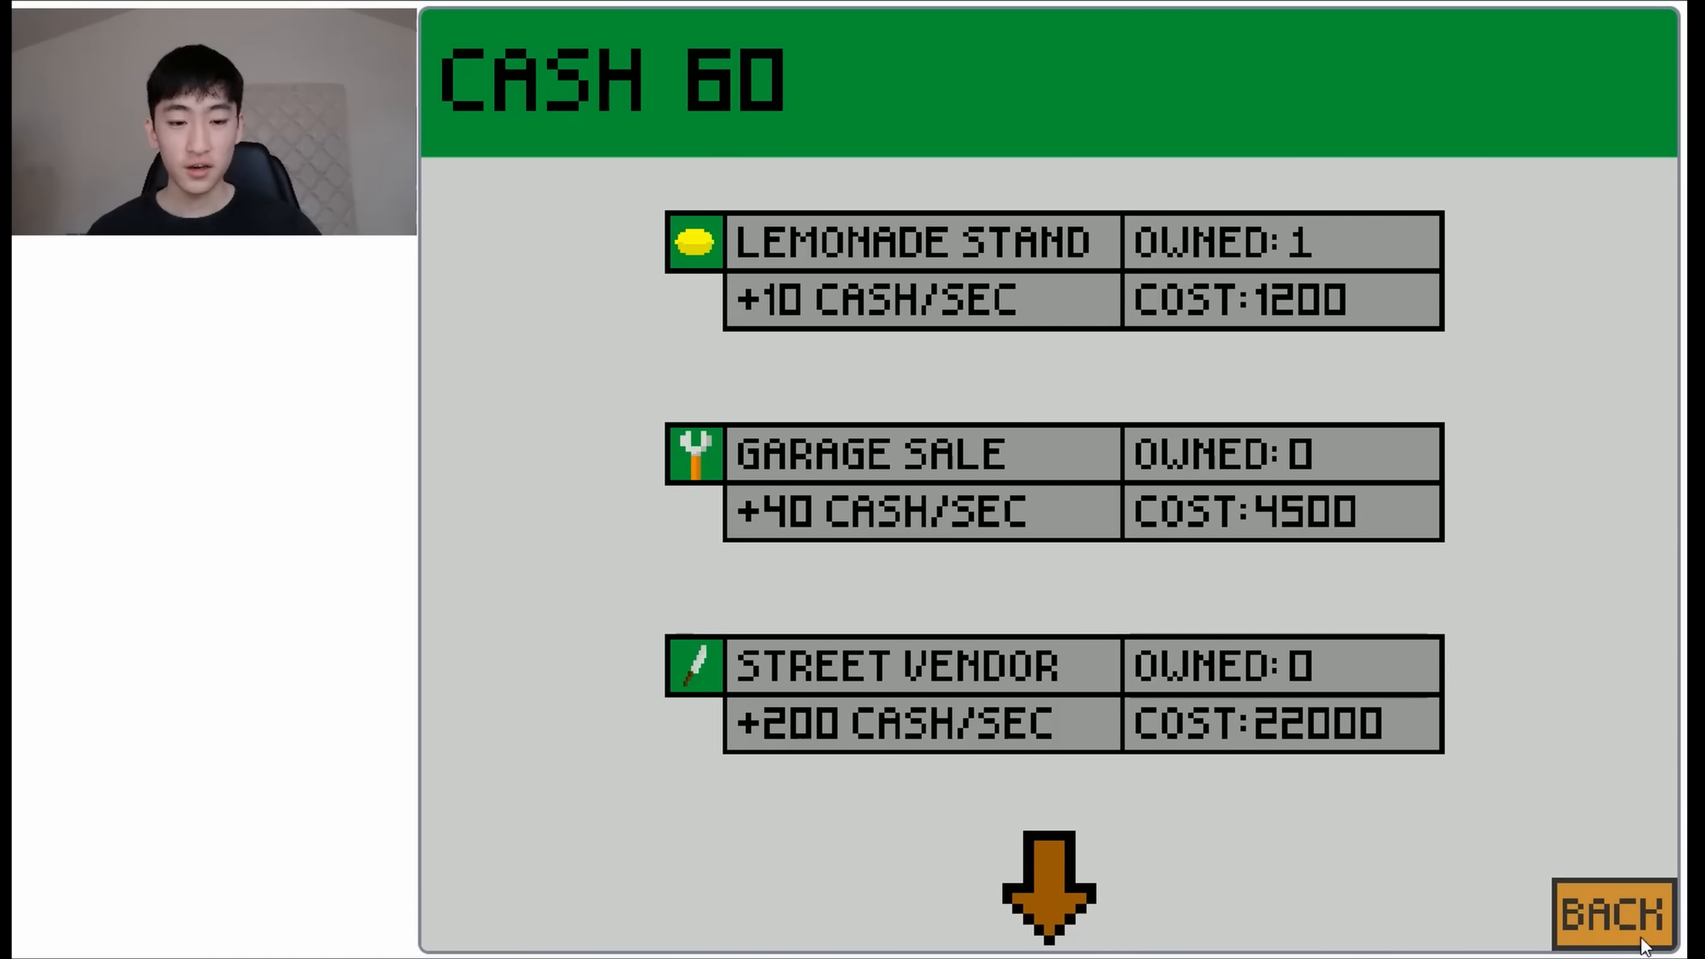
Return to the coin screen with the first Lemonade Stand owned and check the upgrades
left_click(1616, 914)
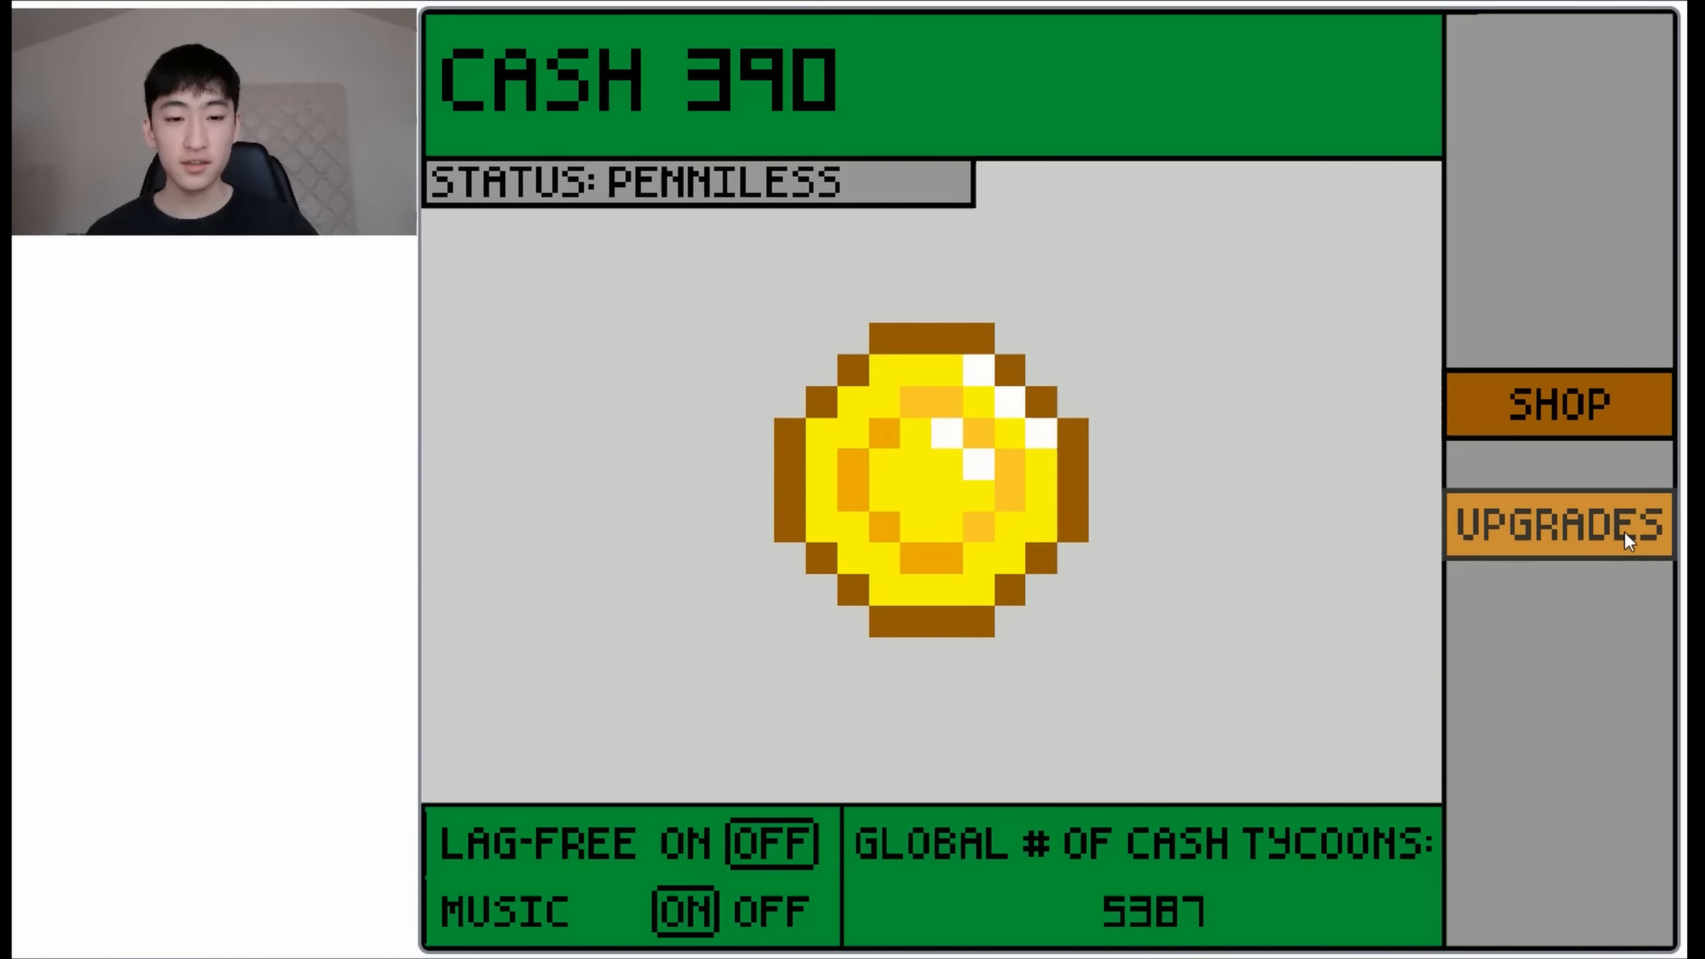
left_click(1556, 525)
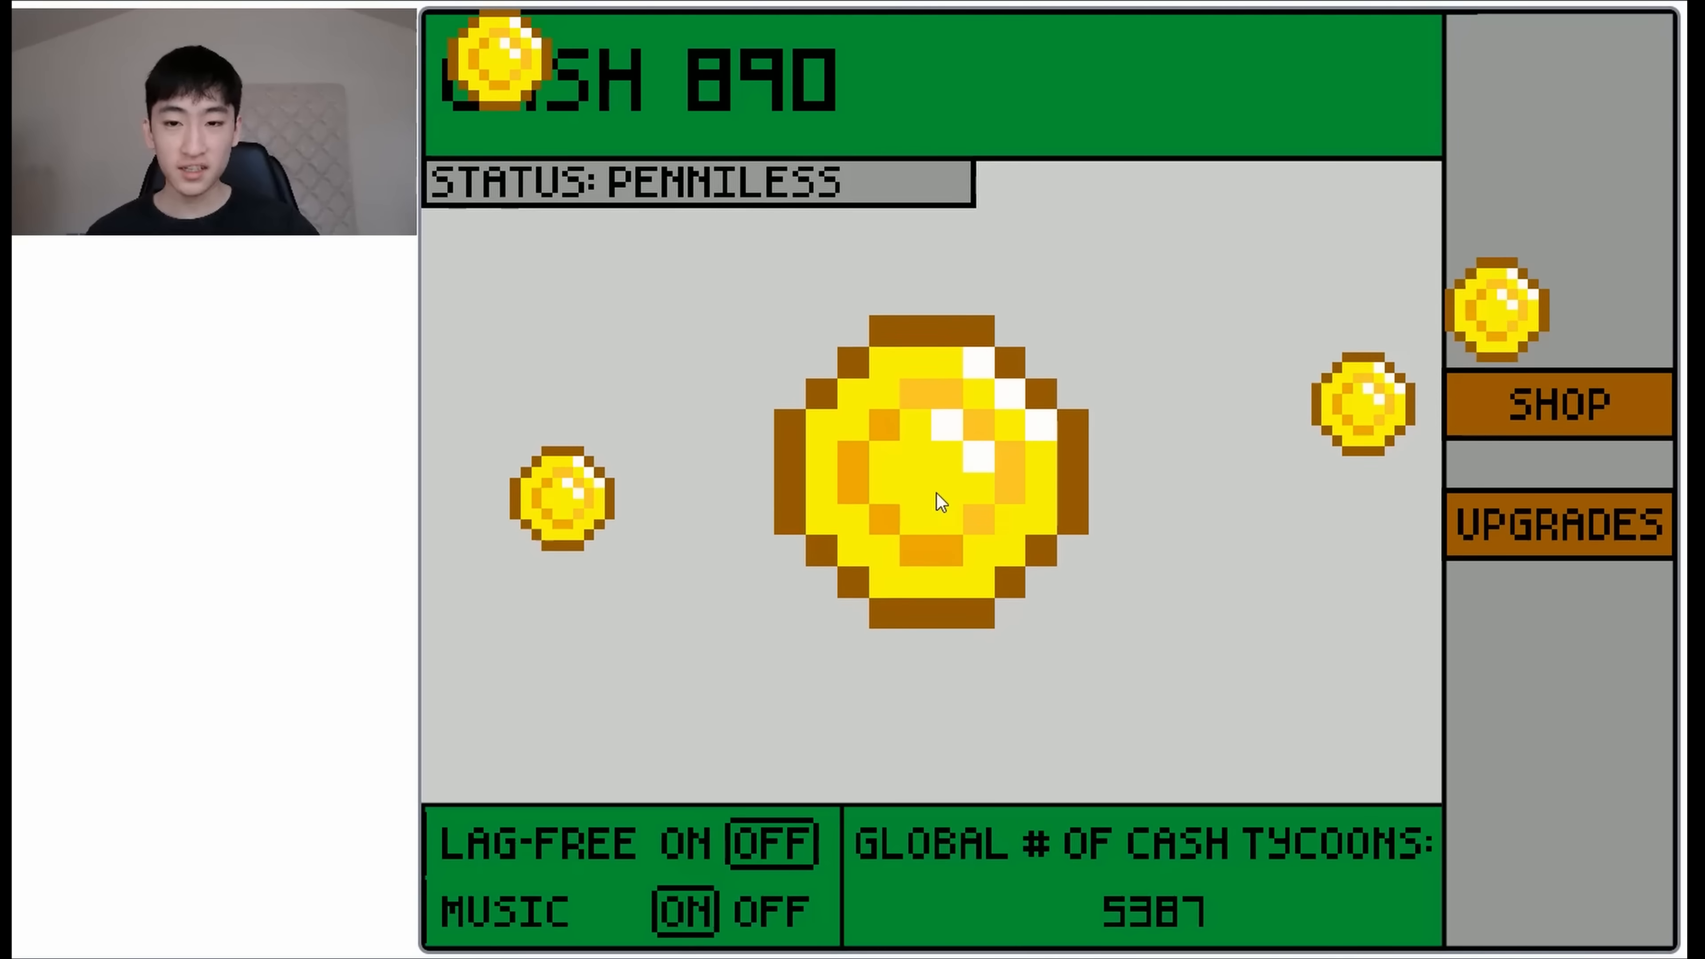
Collect more cash from the big coin to fund new businesses
left_click(929, 489)
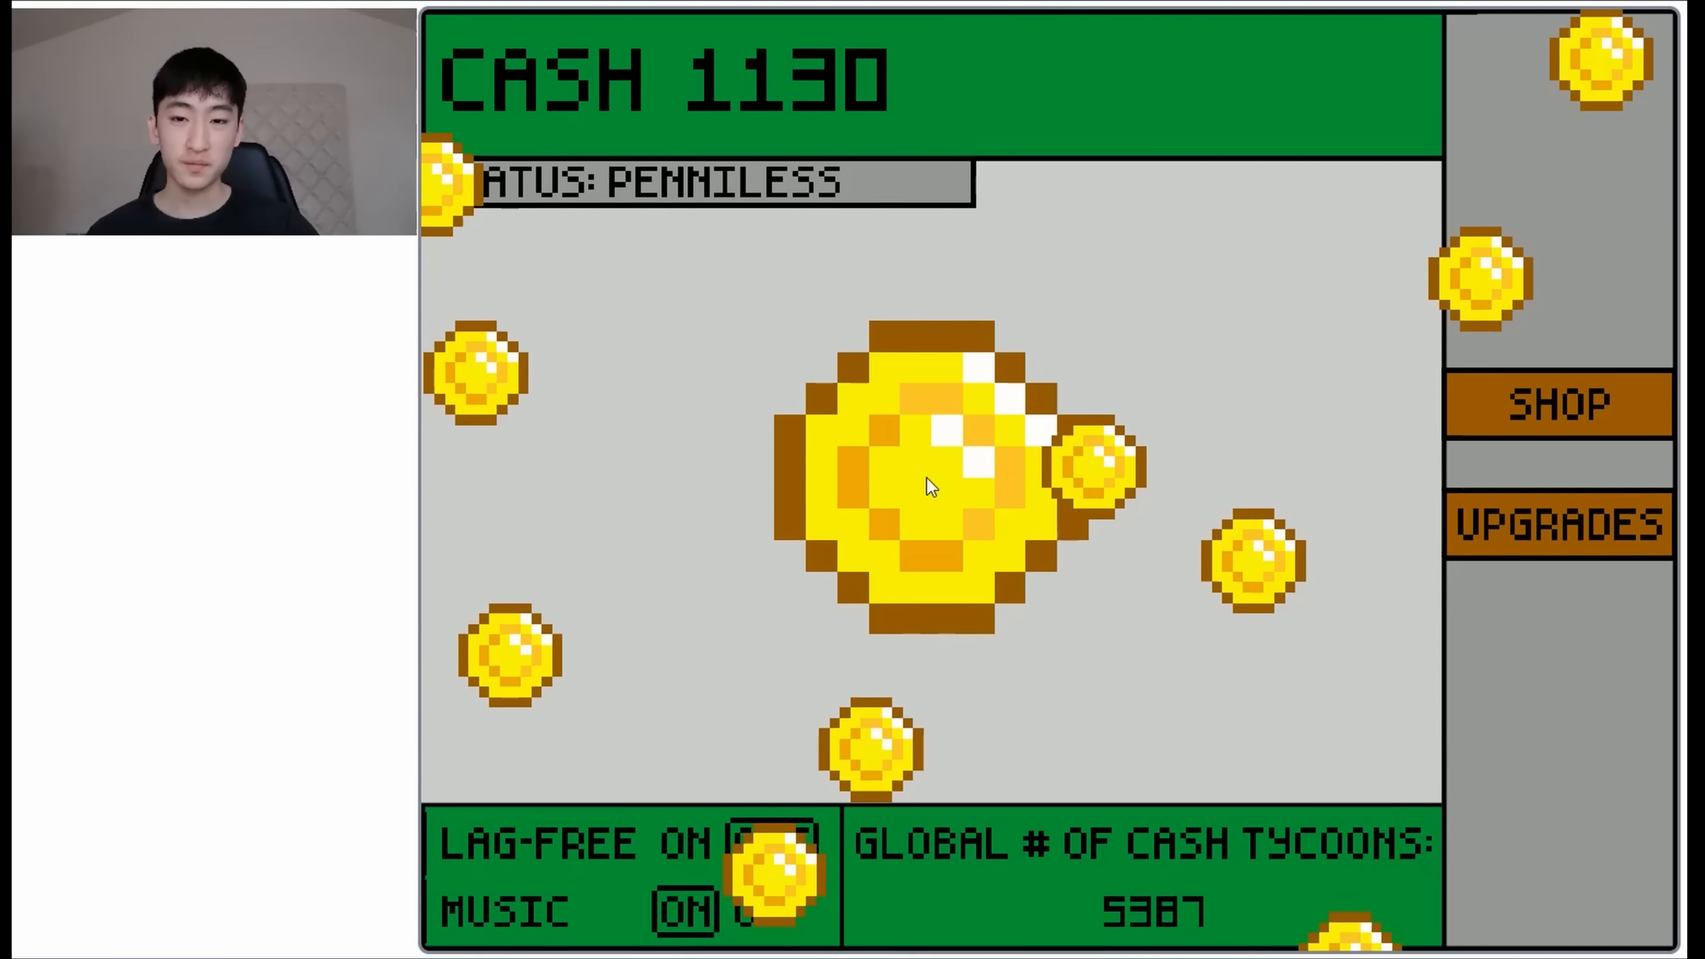
left_click(927, 484)
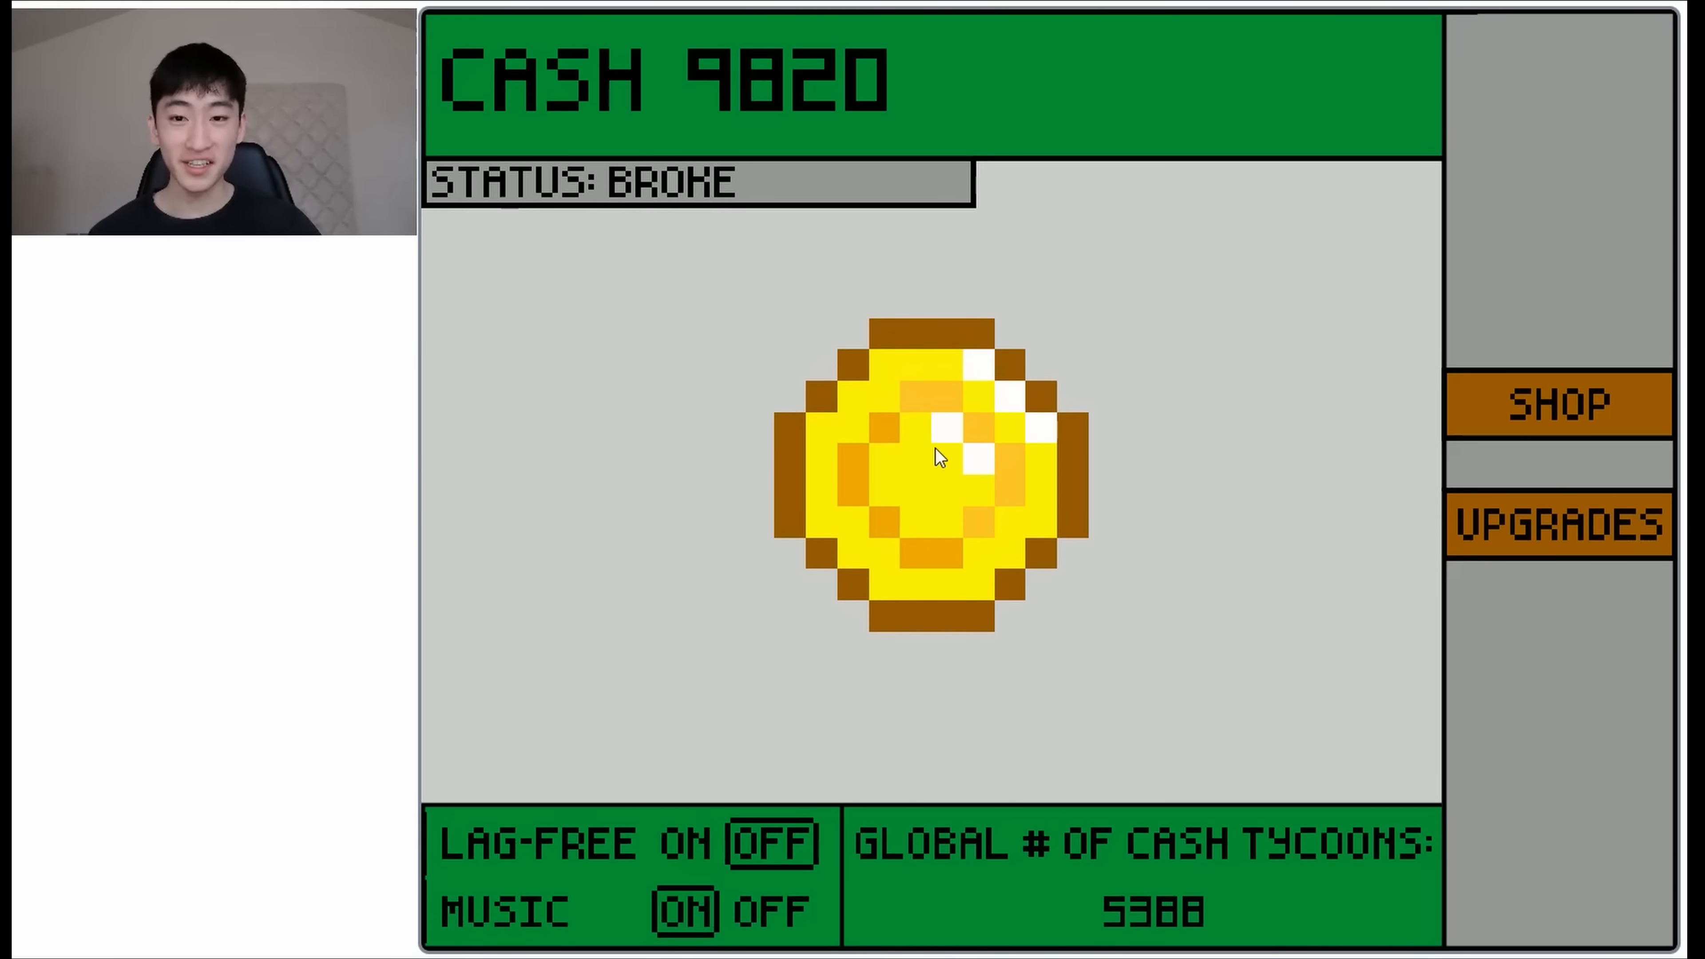
left_click(935, 456)
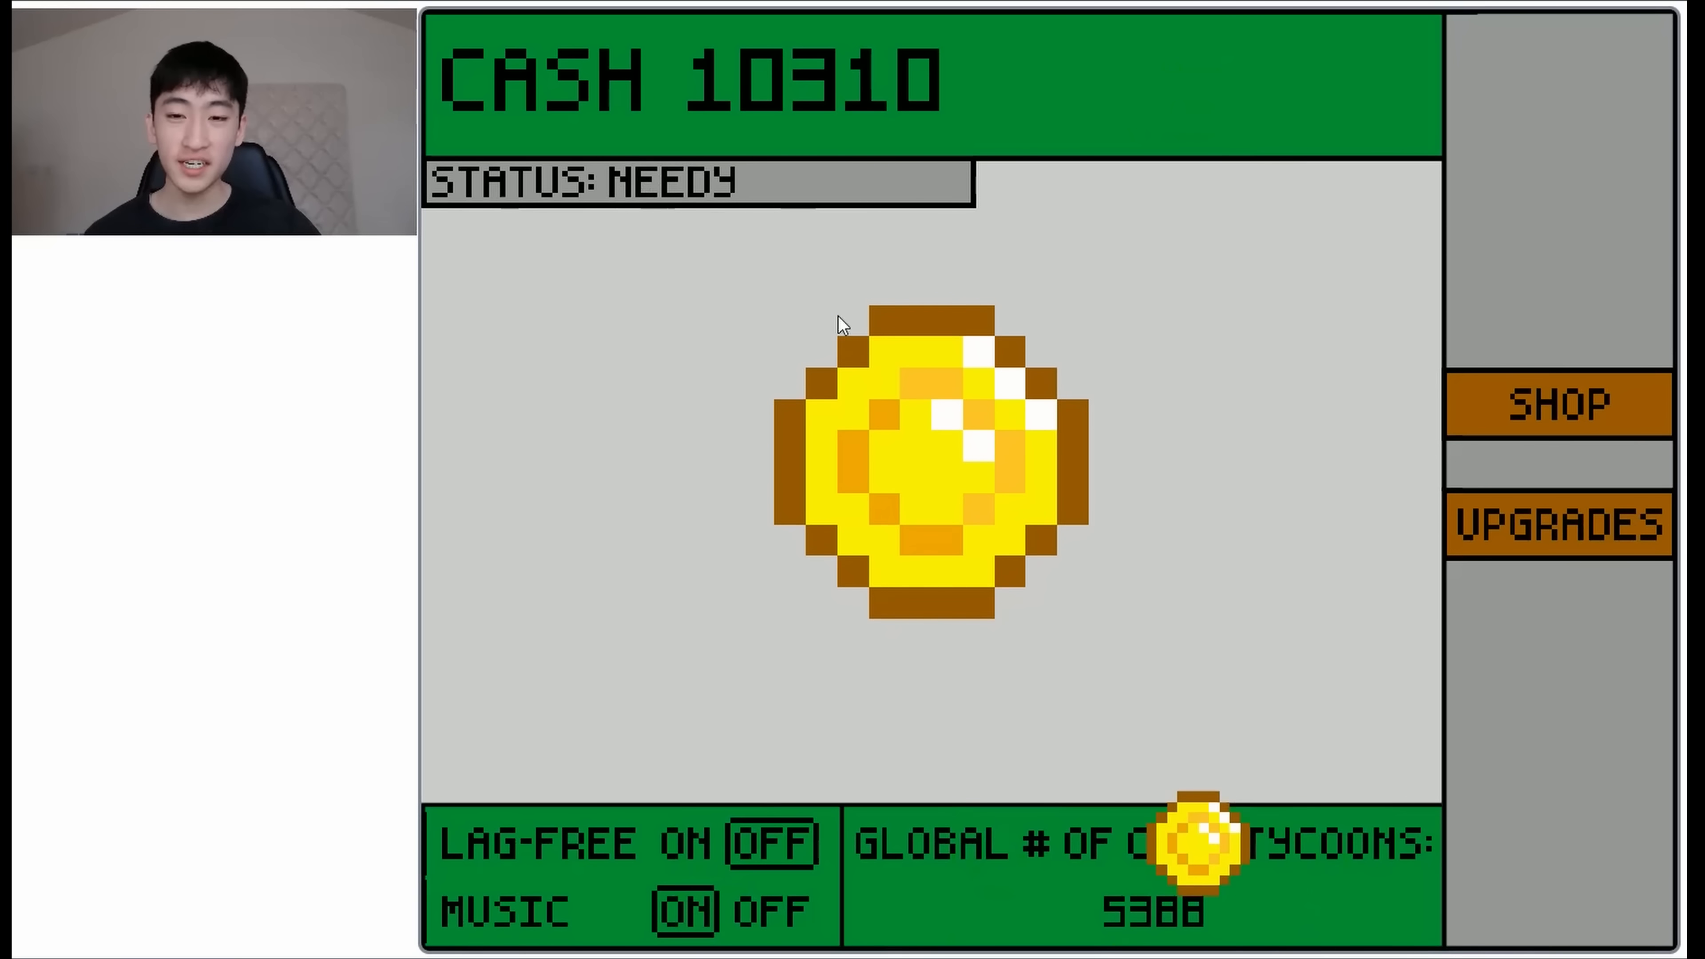
Buy businesses from the shop repeatedly until cash reaches the millions with Rich status
left_click(1558, 403)
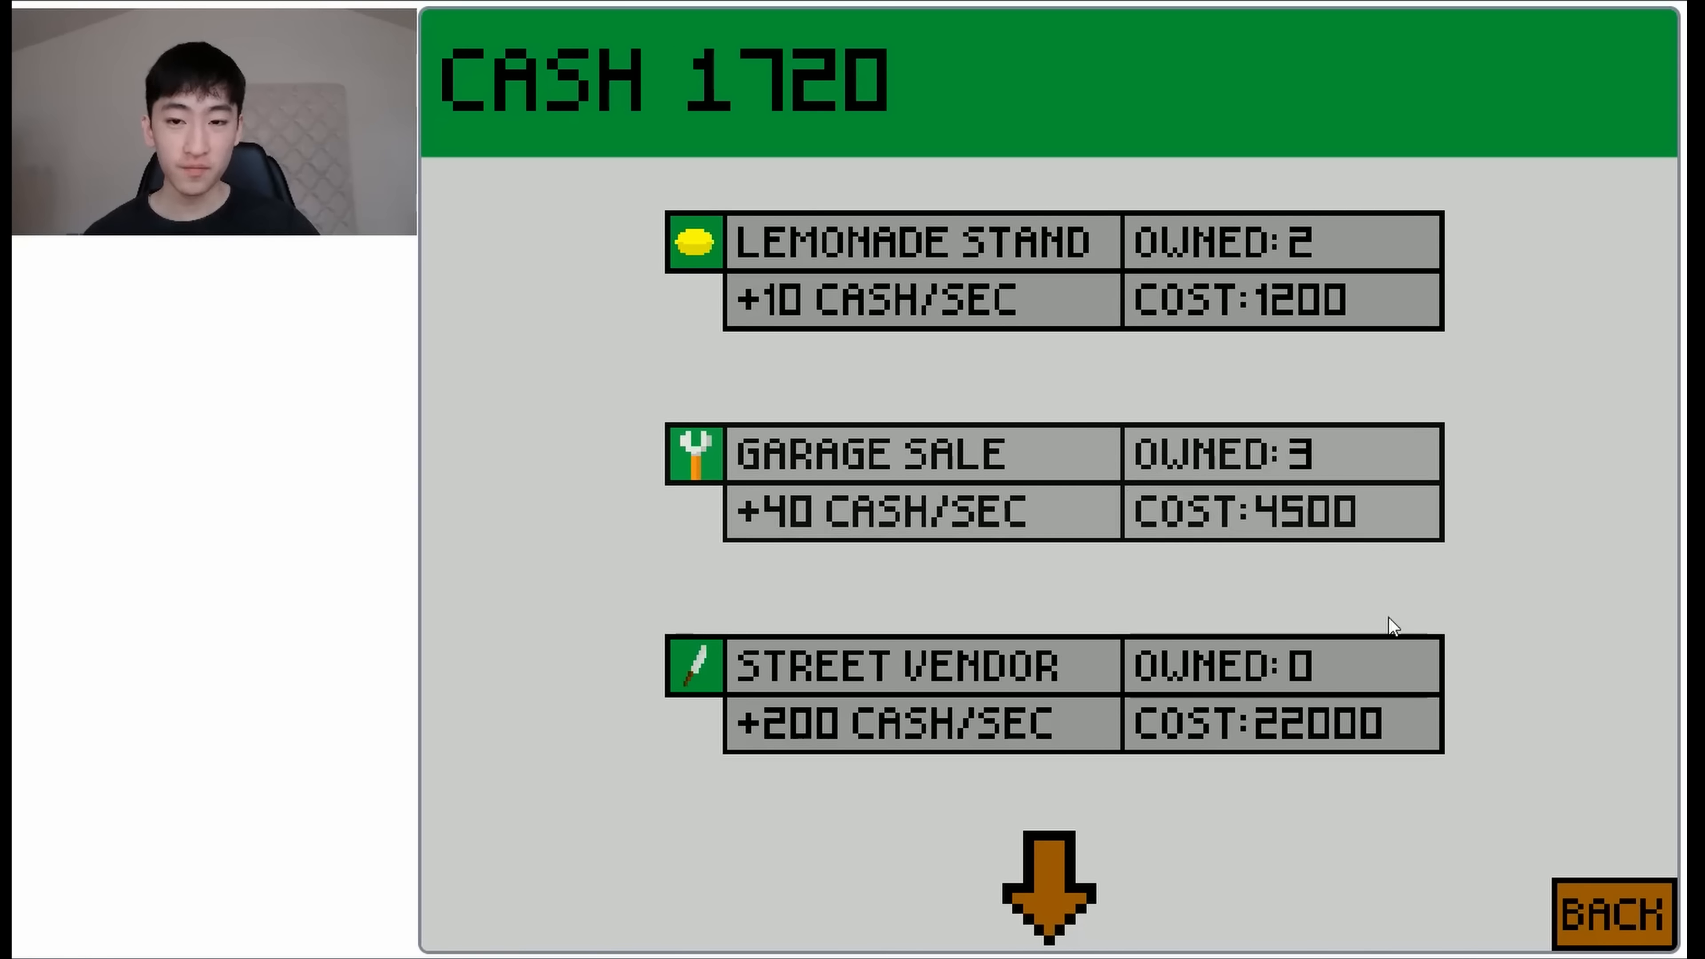
left_click(1613, 914)
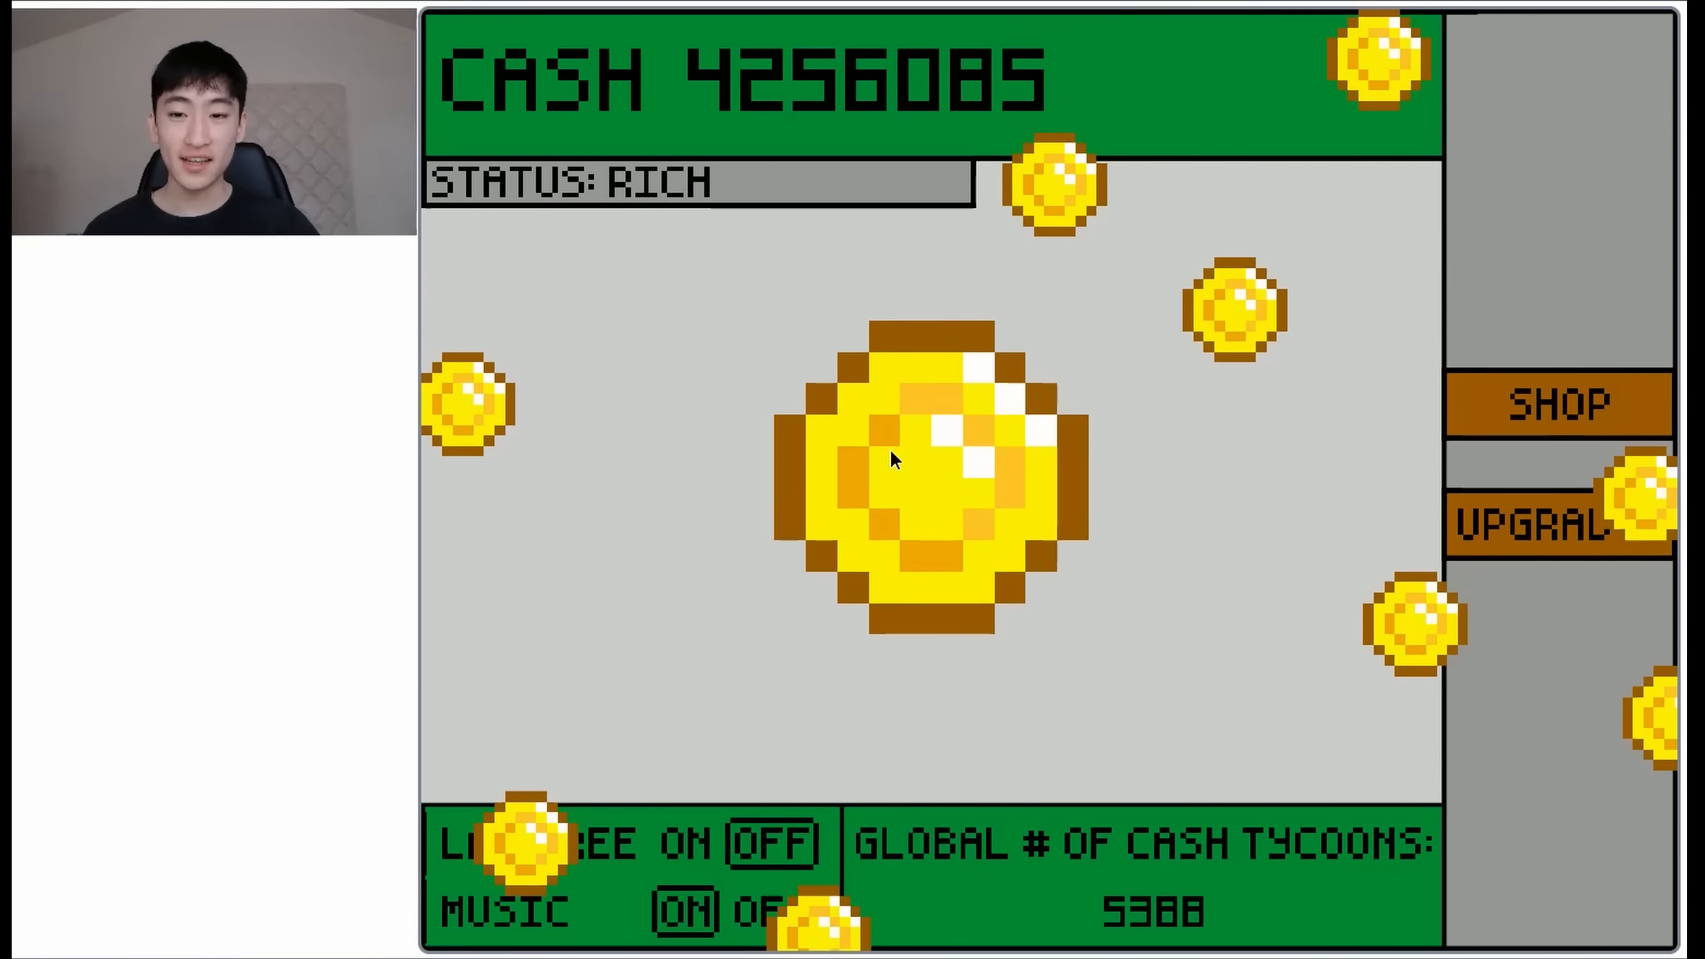
left_click(1555, 403)
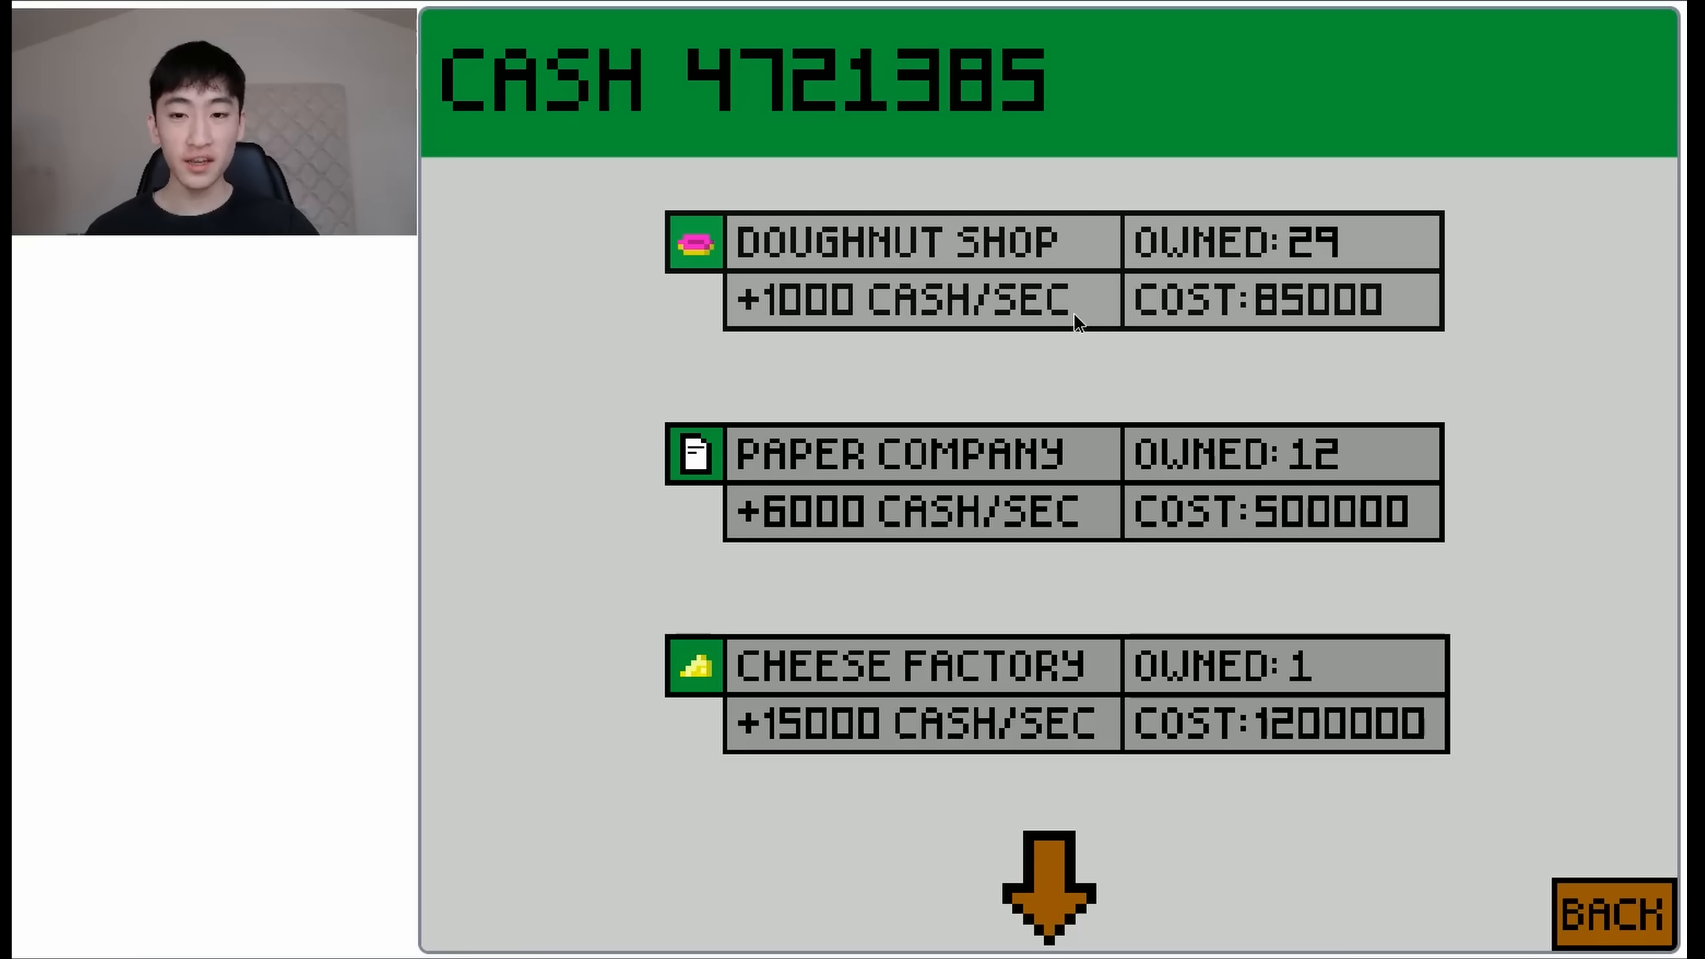
left_click(921, 271)
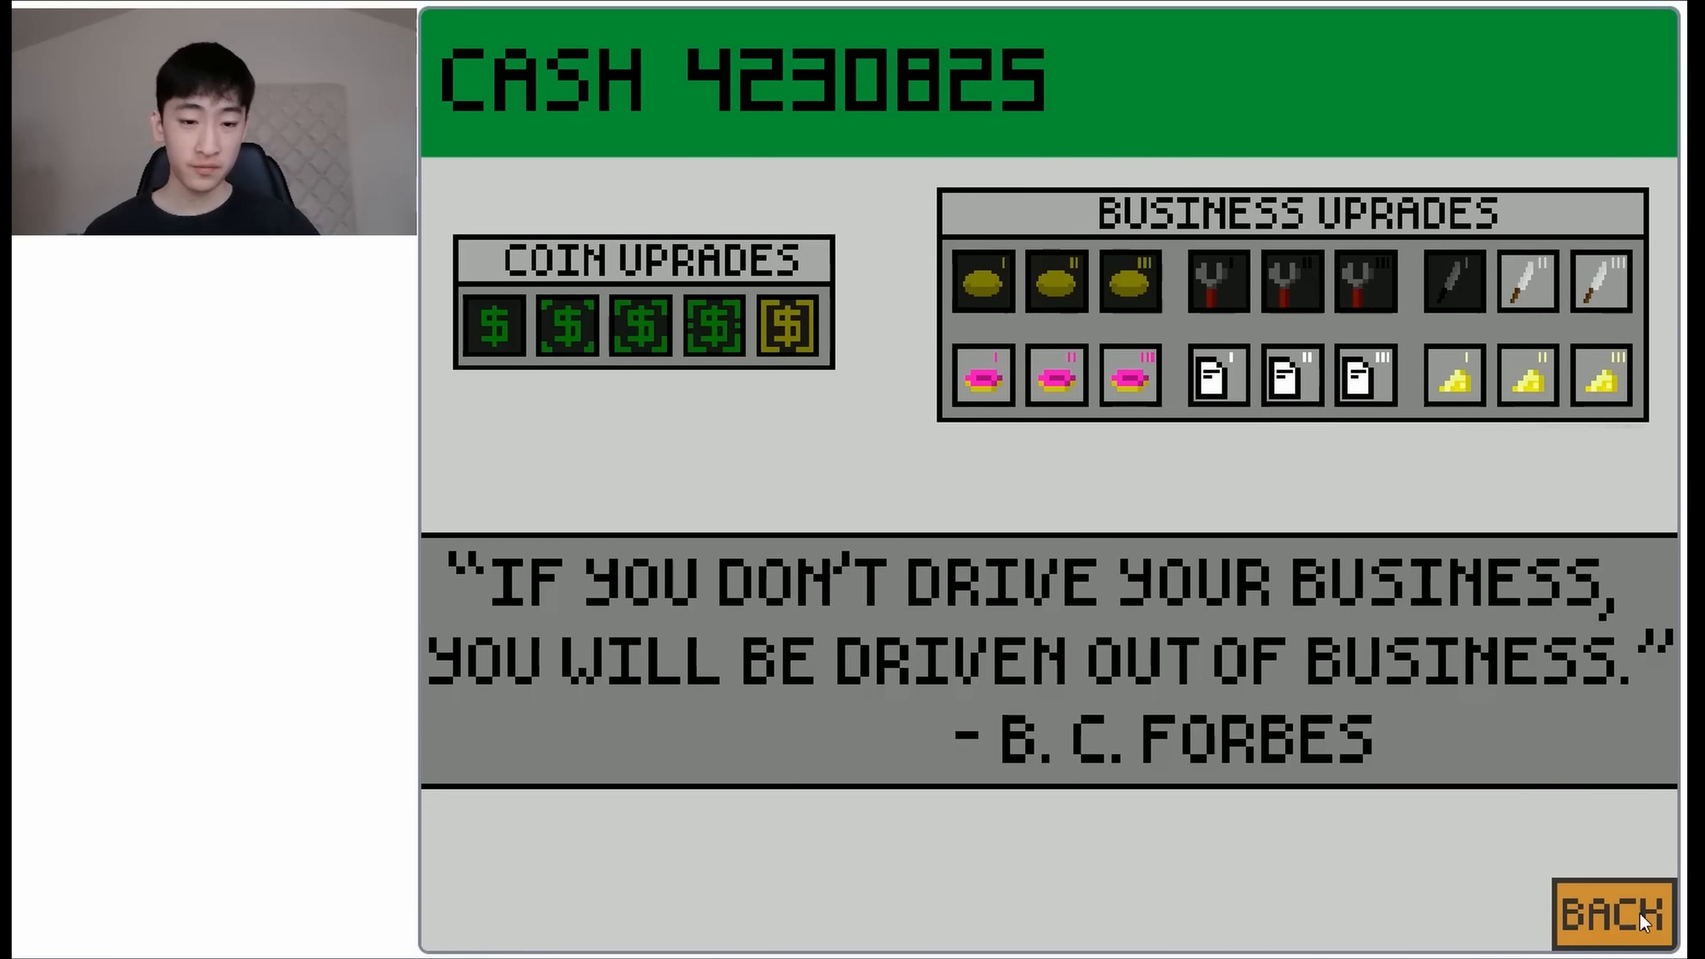
Leave Cash Tycoon's upgrades and start the 8-Bit Adventure pixel-art platformer
left_click(1614, 911)
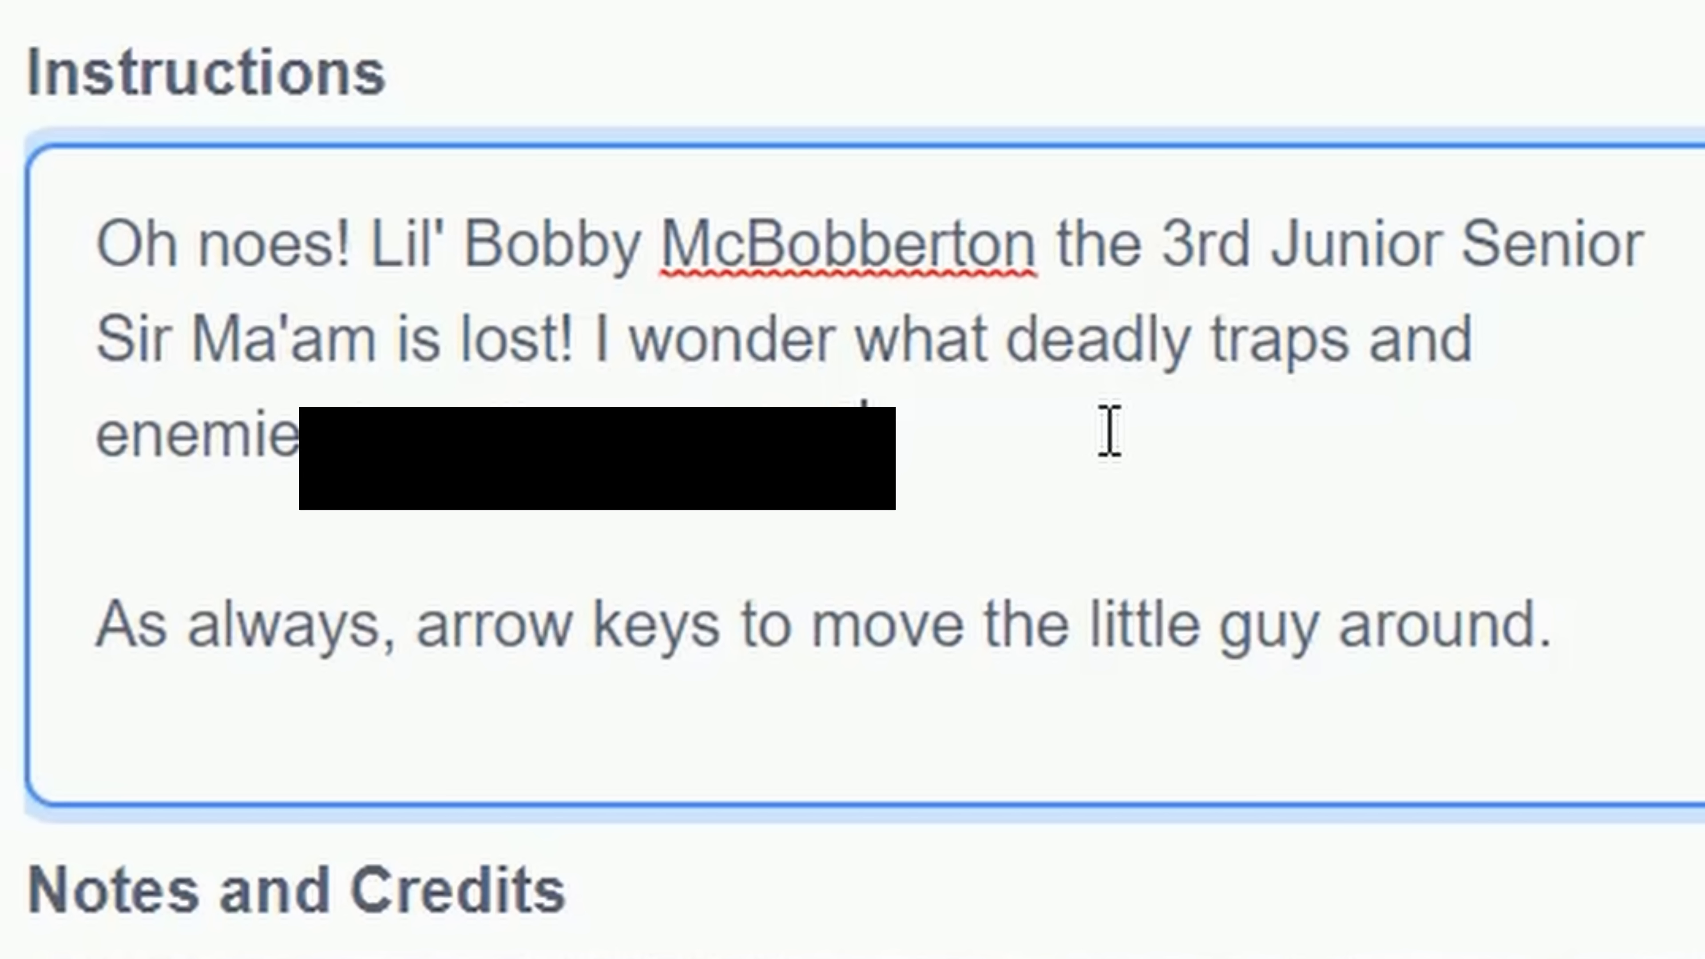
left_click(1047, 468)
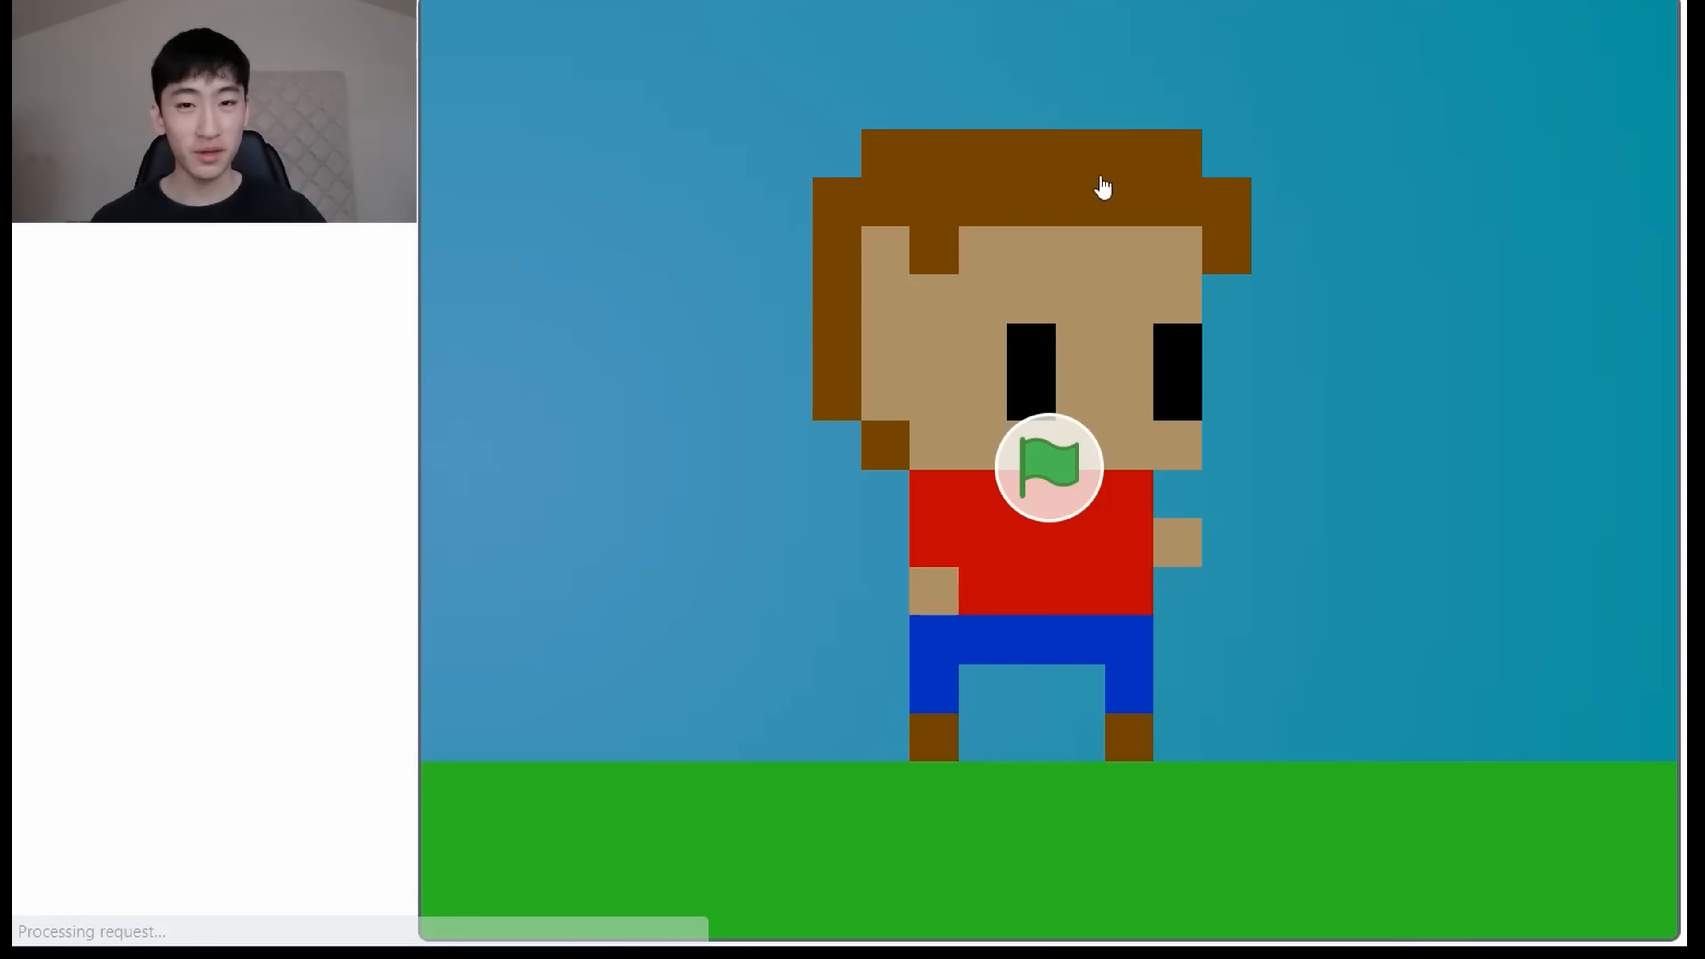
left_click(1047, 468)
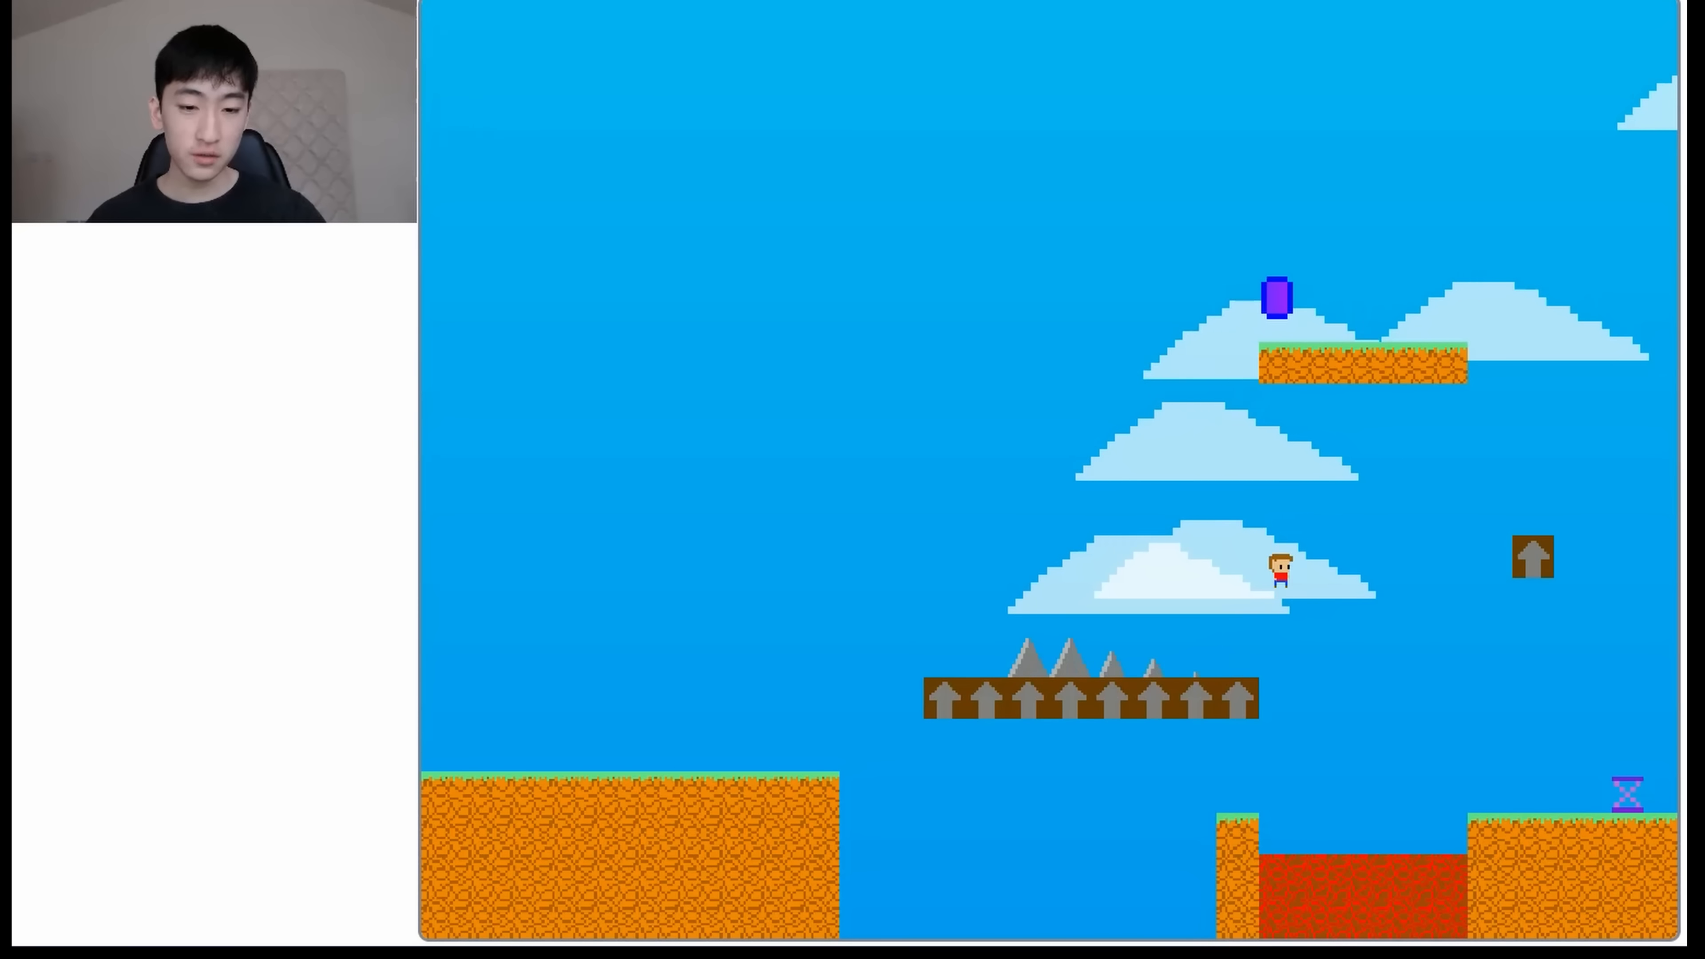
Run and jump through the opening levels past spikes and lava with the arrow keys
key("Right")
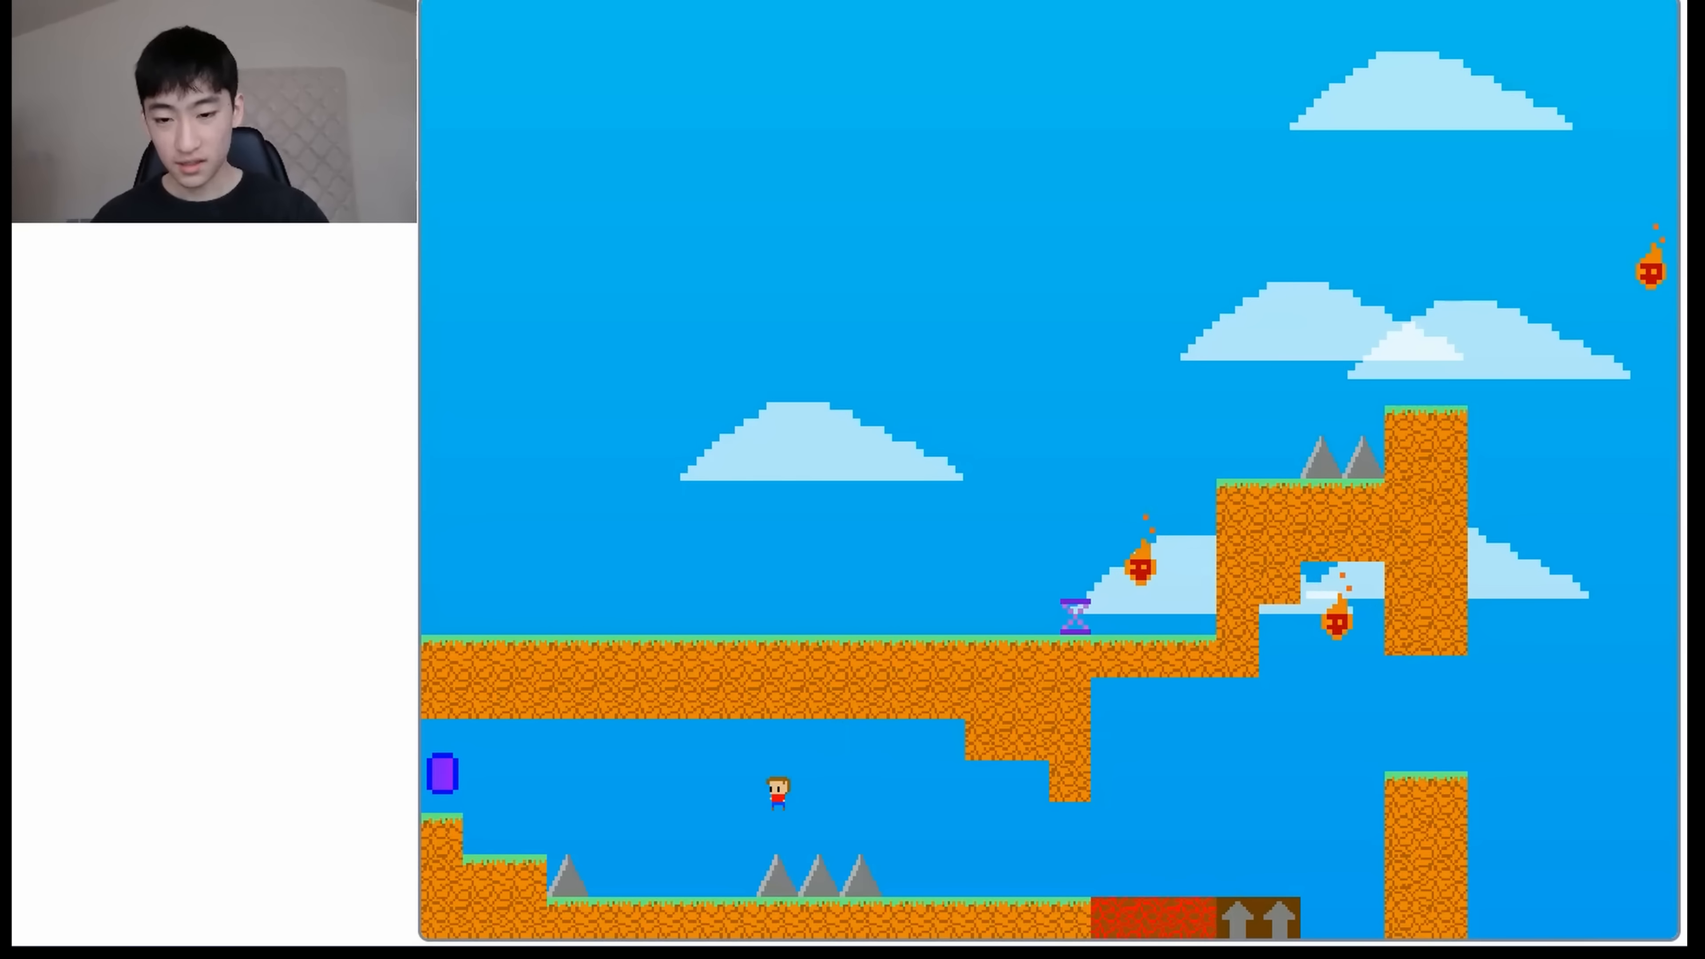
key("Left")
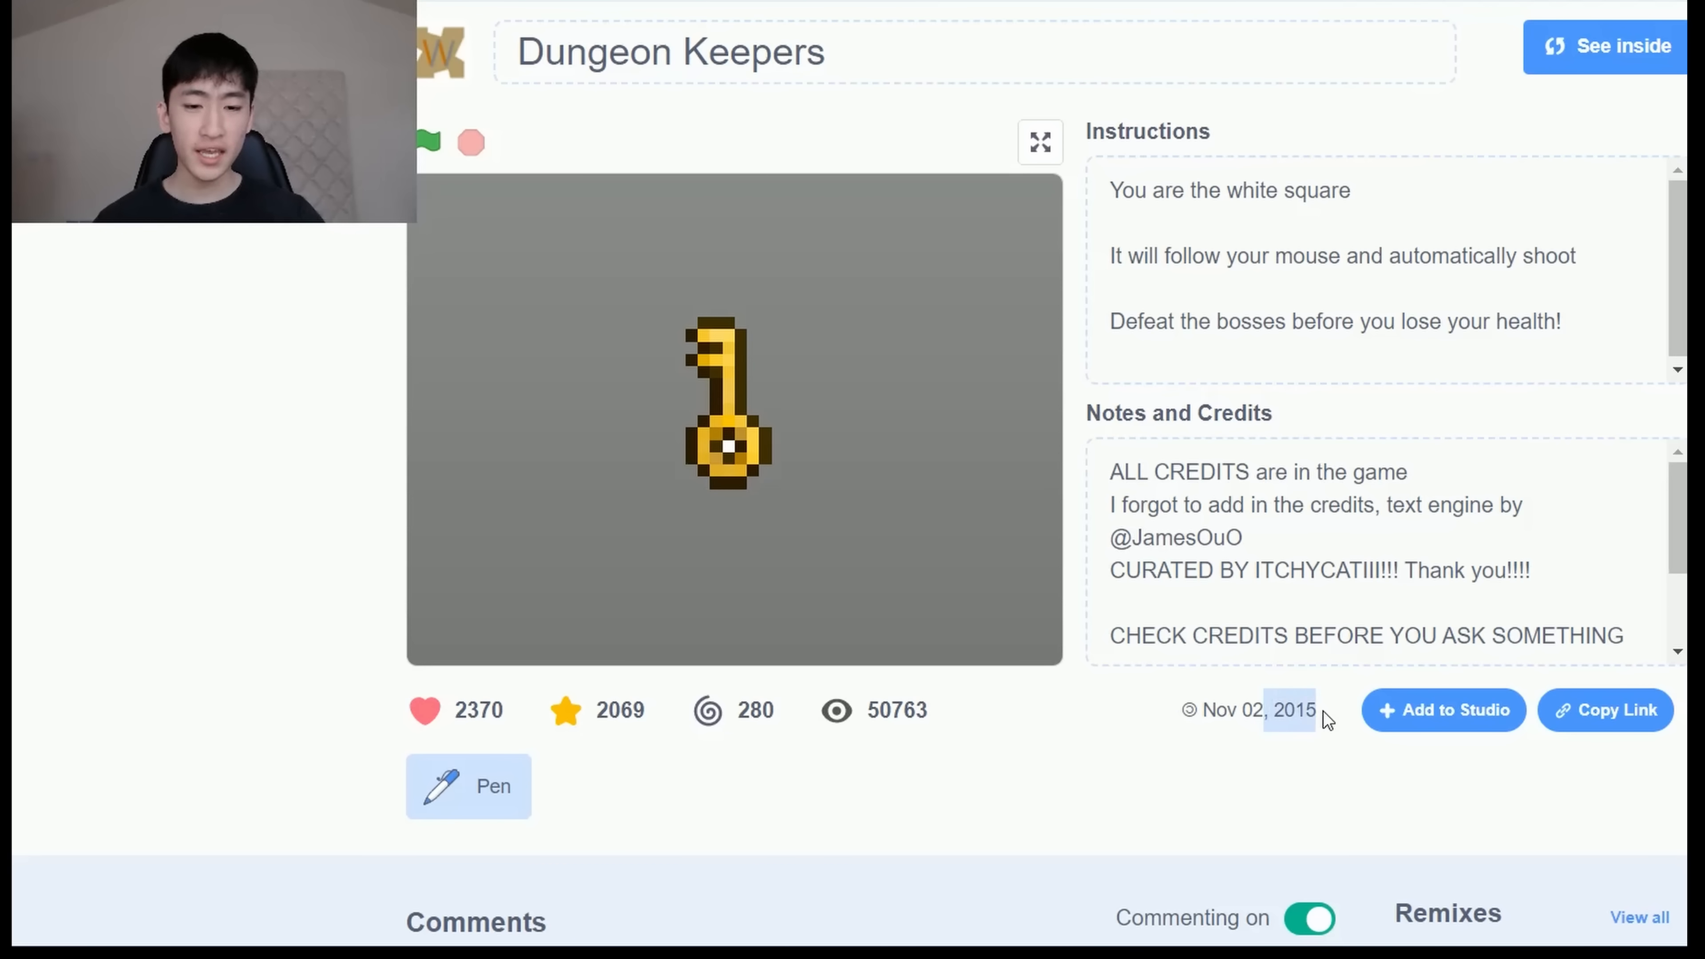
left_click(1038, 143)
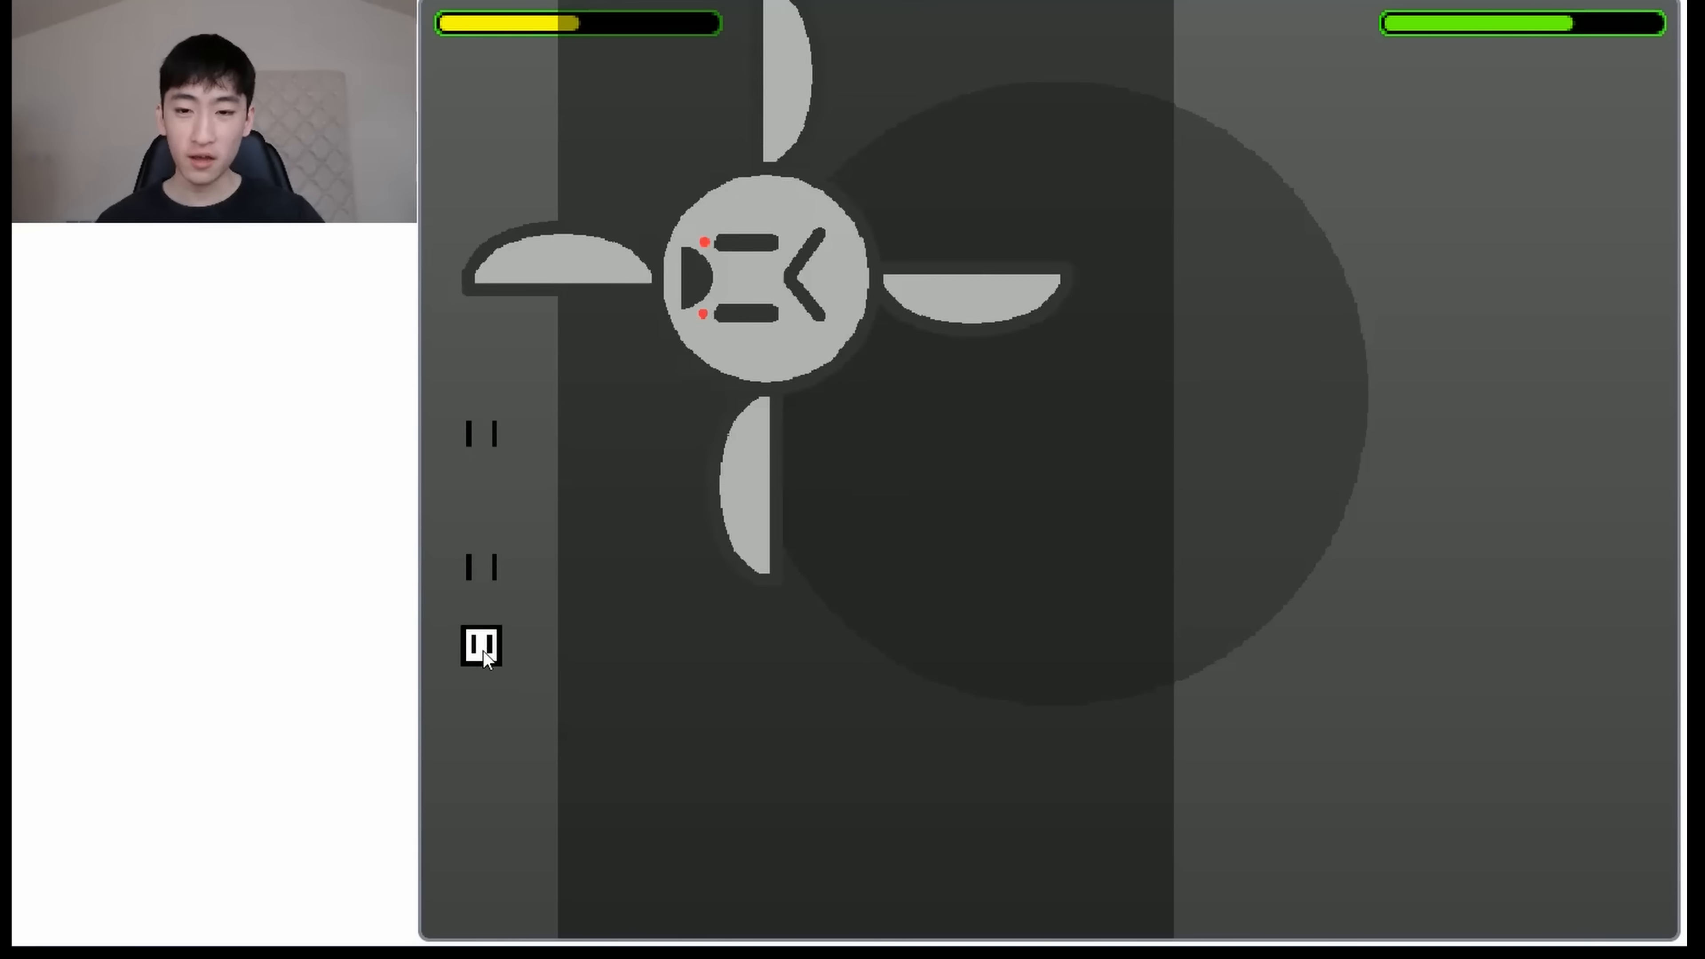
Dodge and shoot the propeller boss until it falls, leaving two bosses crossed out
left_click(481, 645)
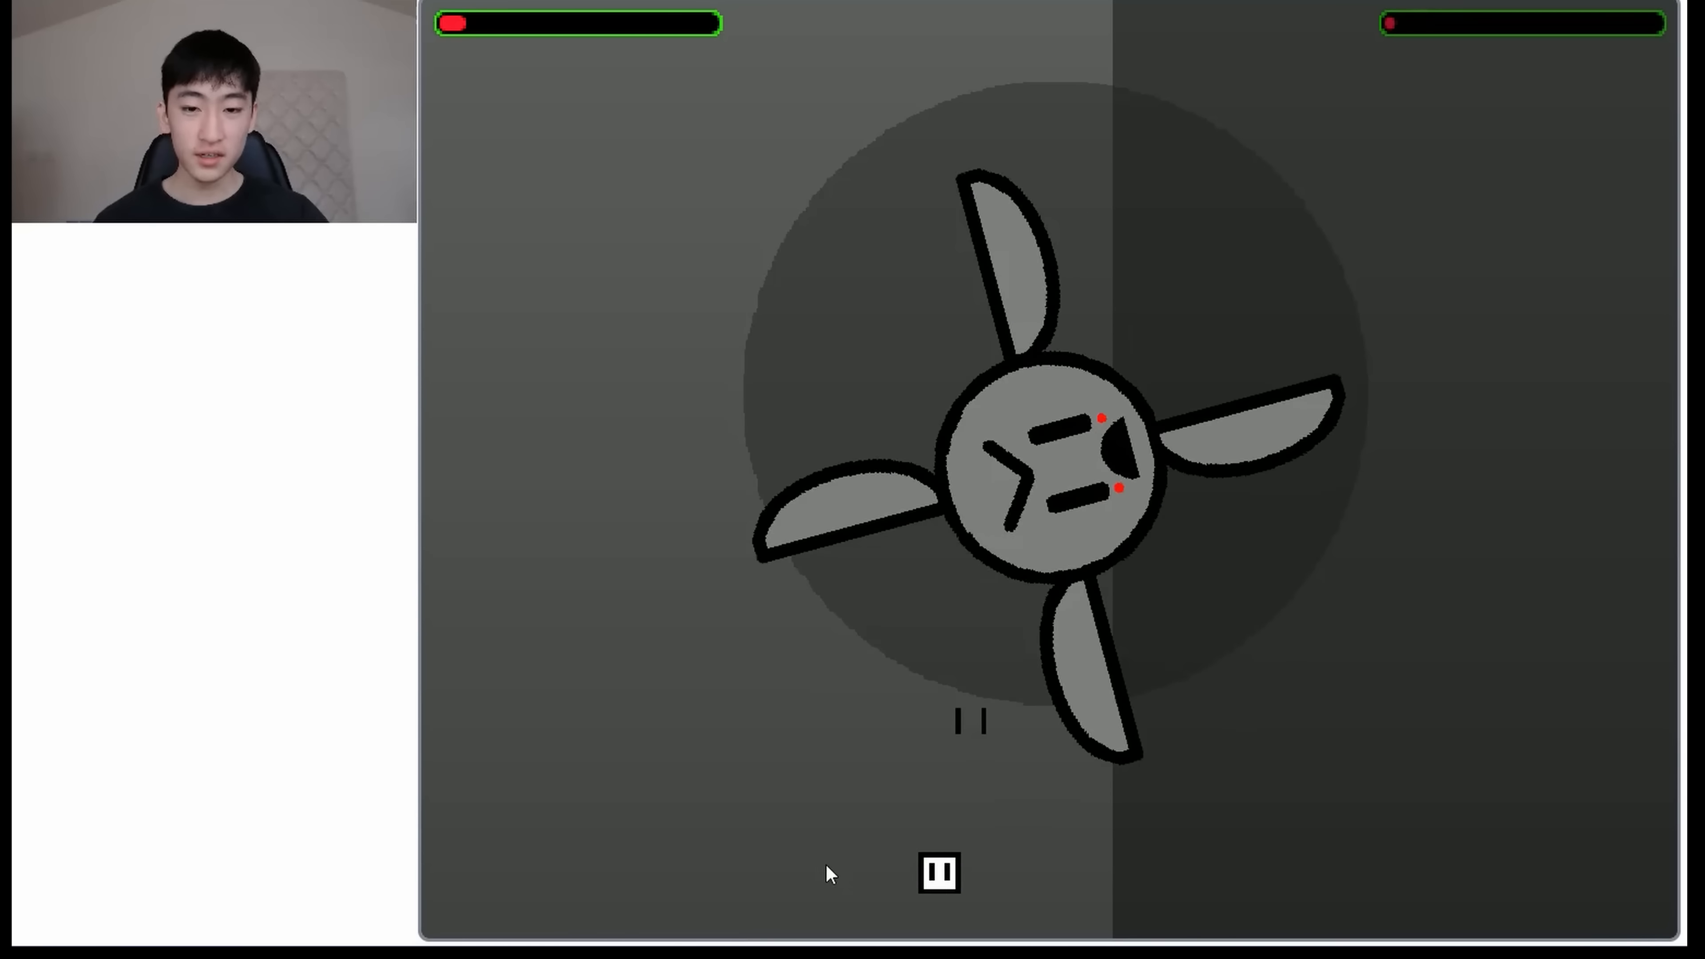
left_click(935, 873)
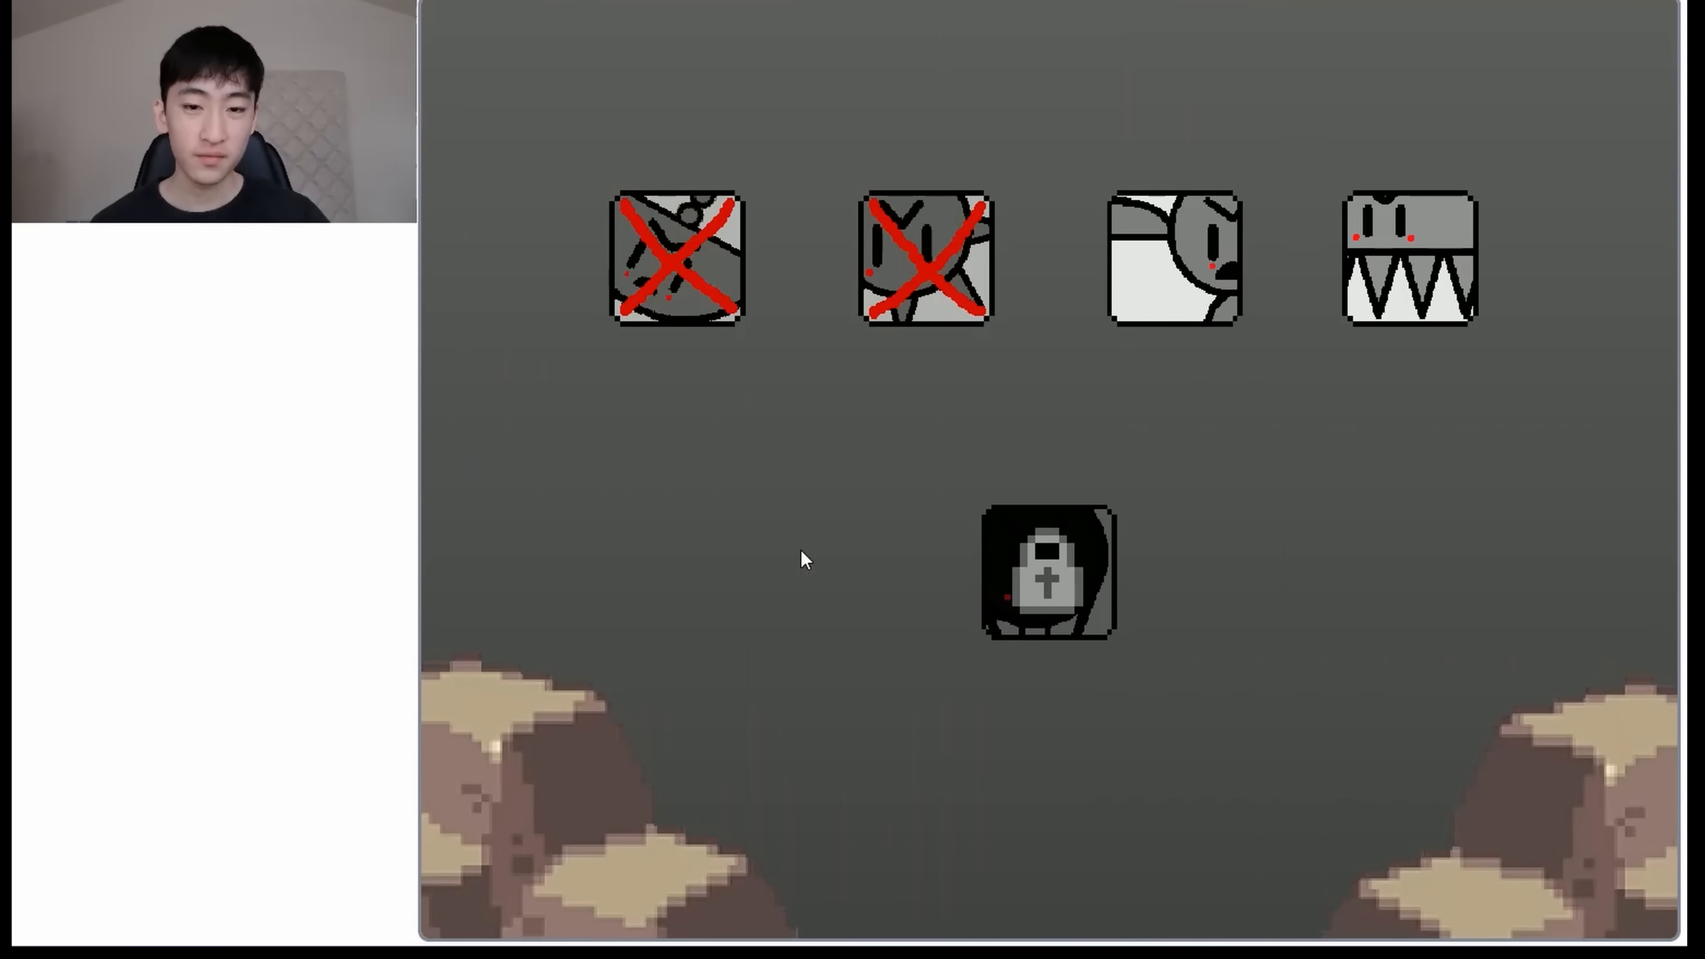
mouse_move(1410, 258)
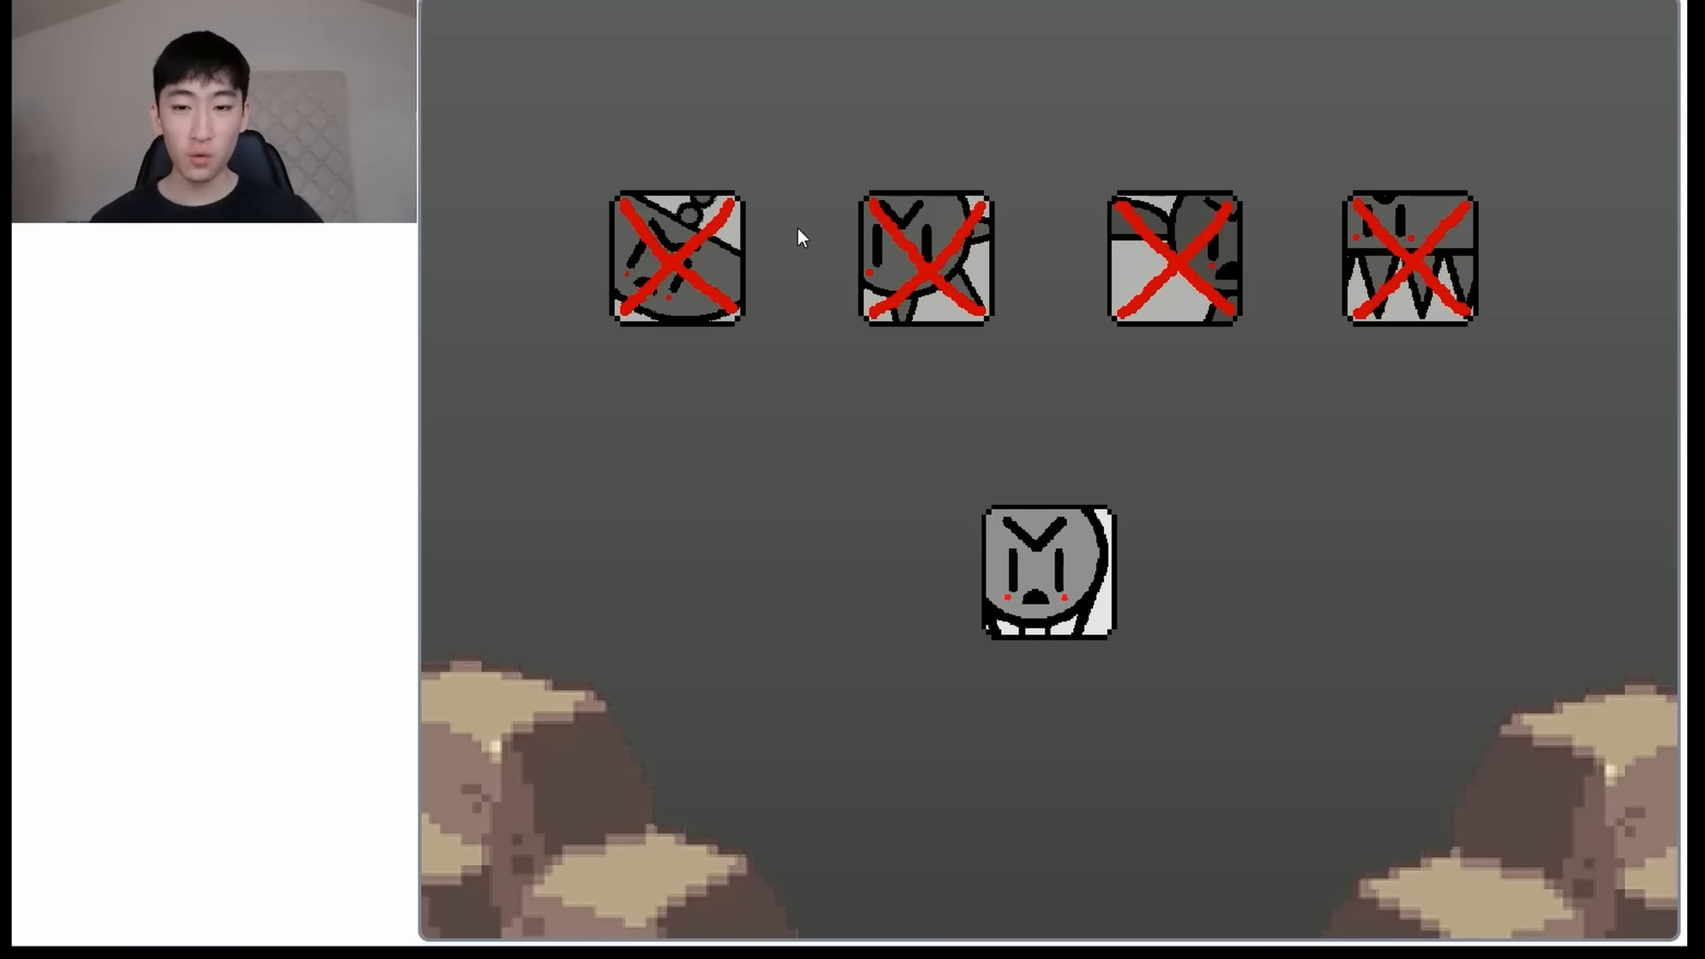
mouse_move(933, 534)
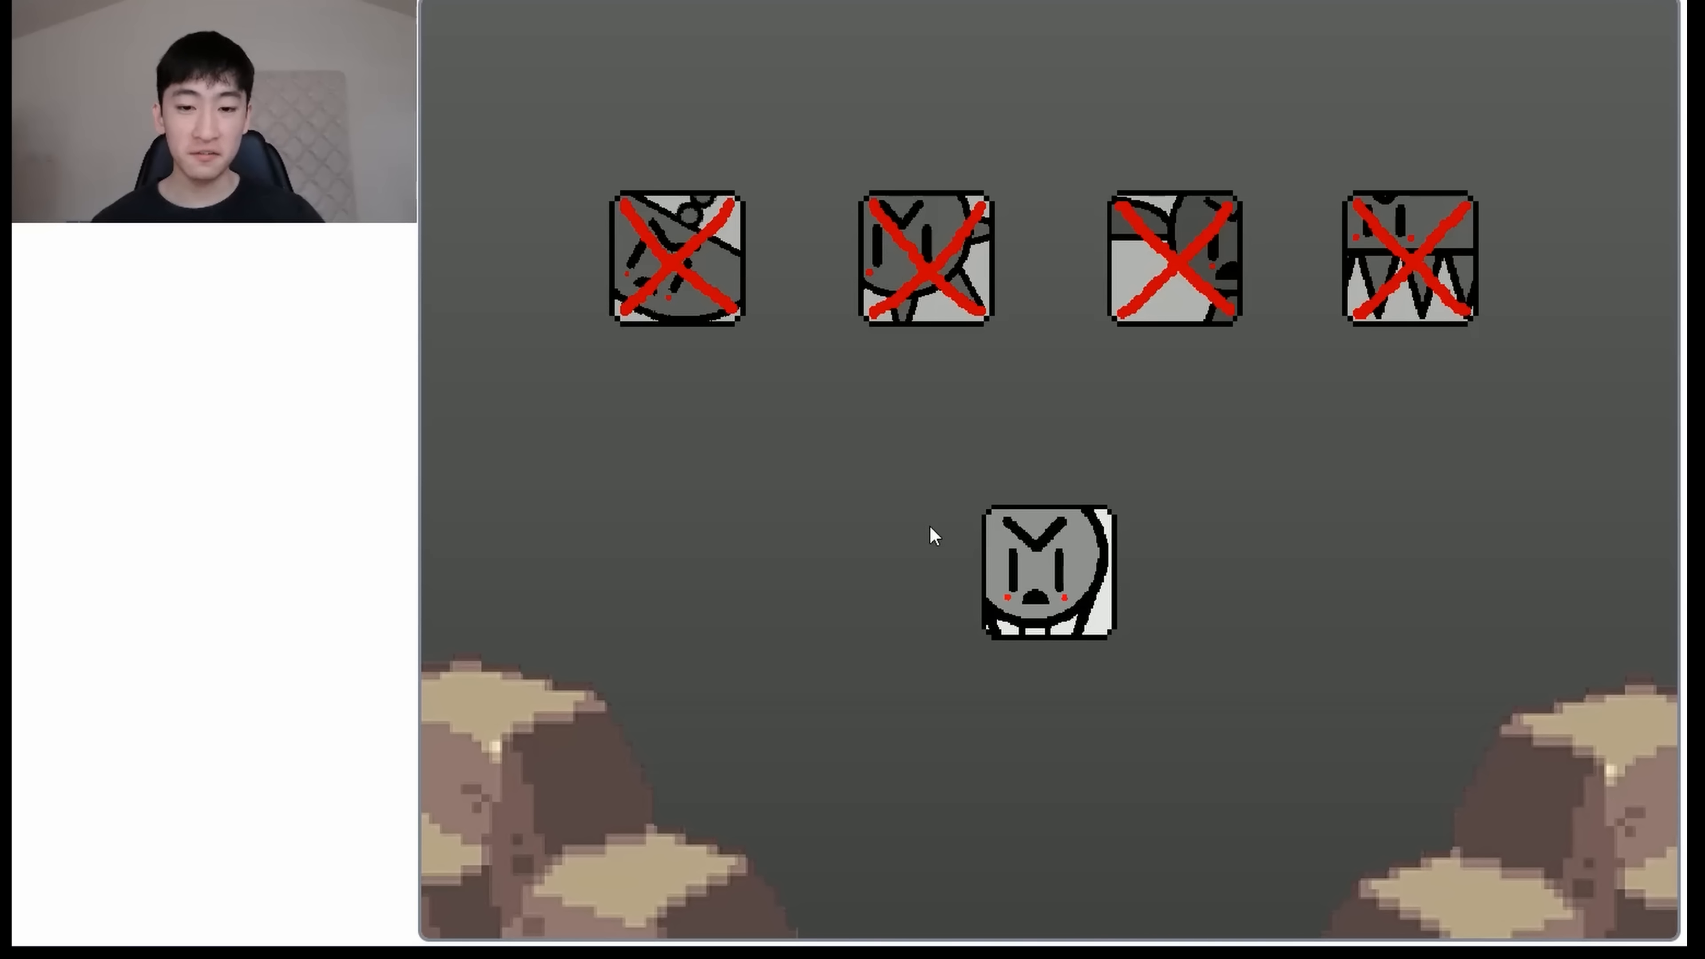
mouse_move(1022, 552)
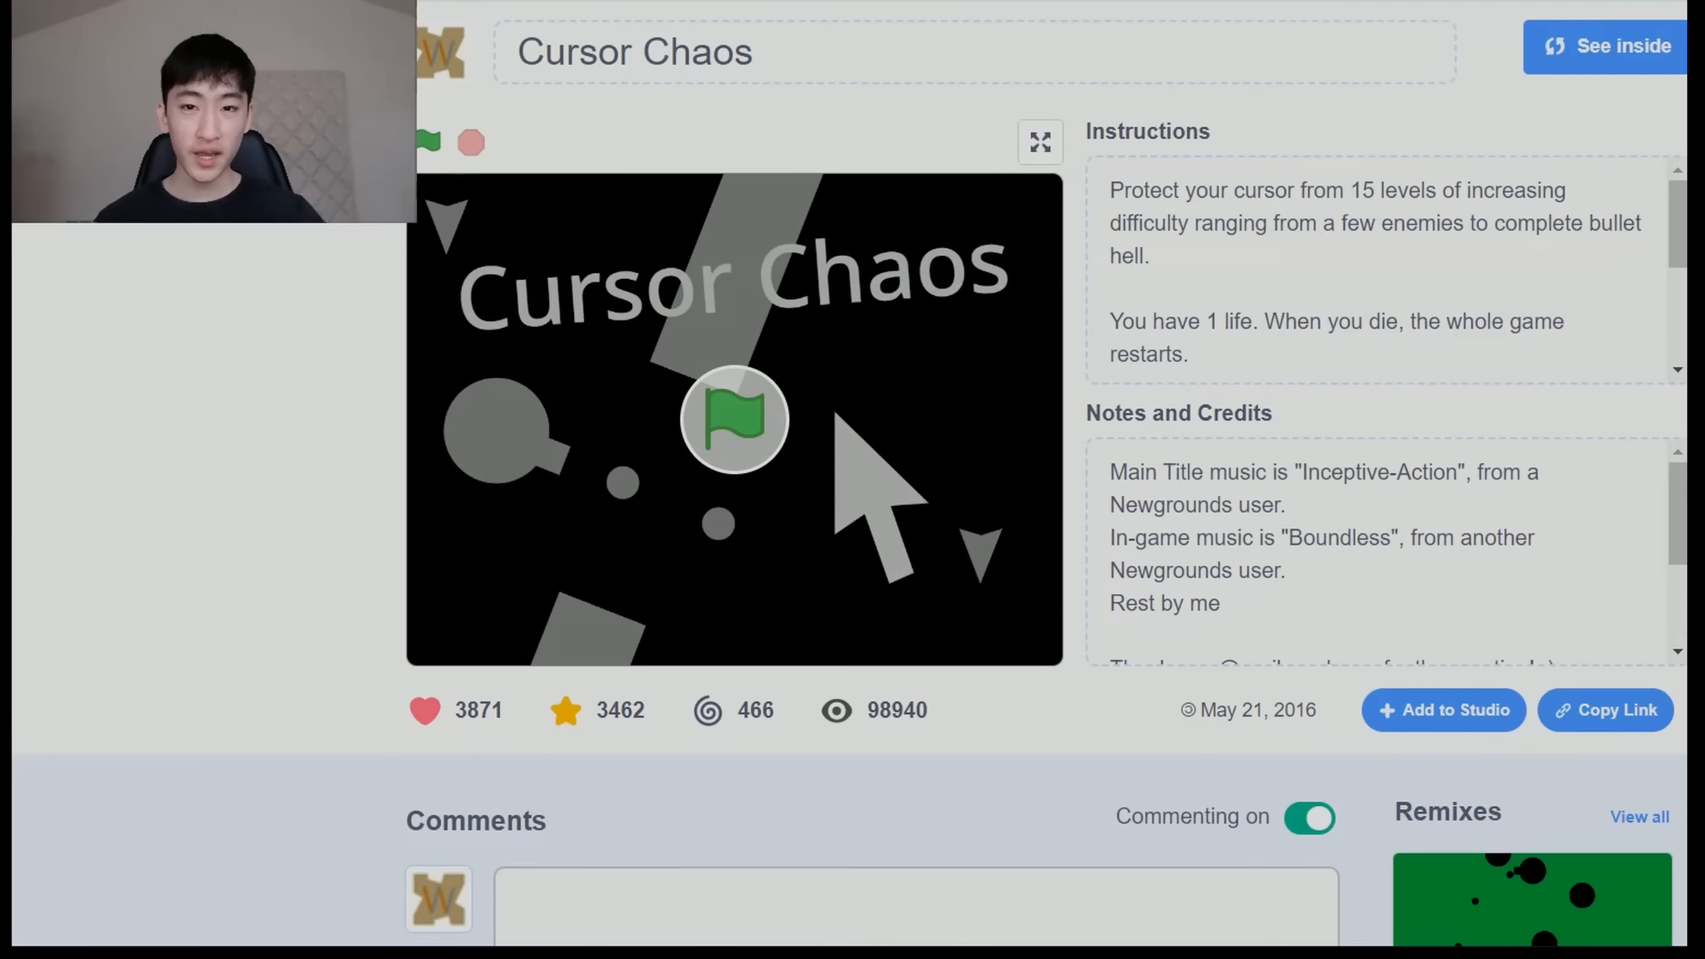
Start Cursor Chaos full screen at its title prompting to place the cursor
left_click(778, 51)
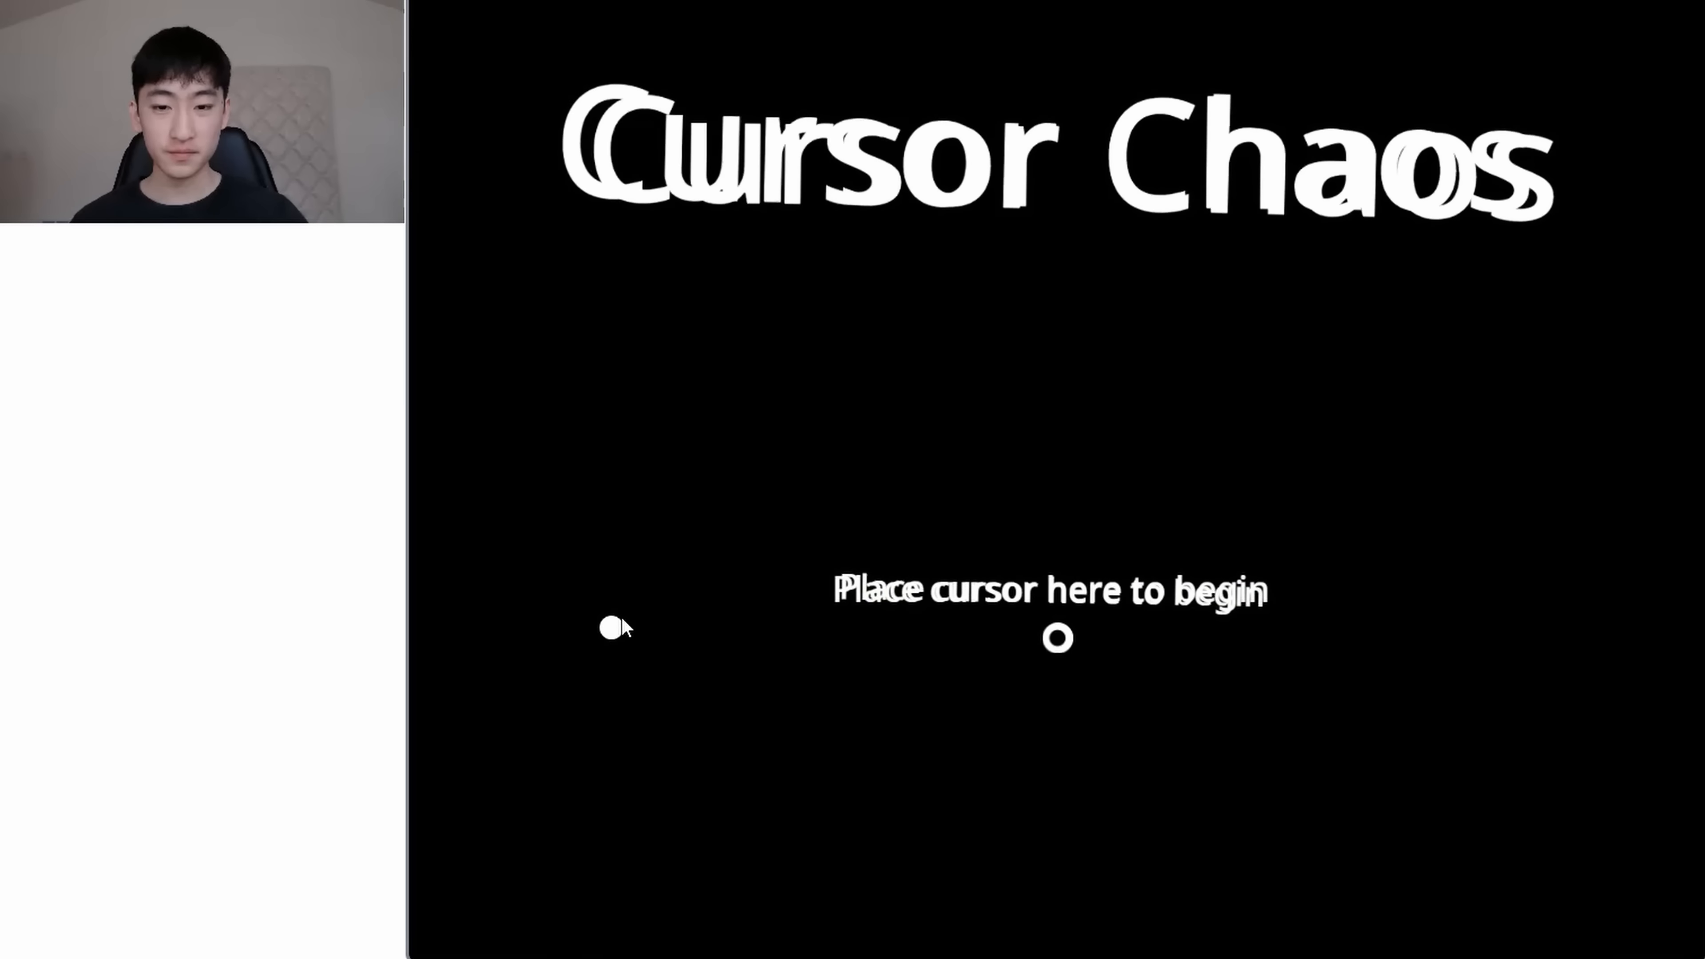
mouse_move(989, 486)
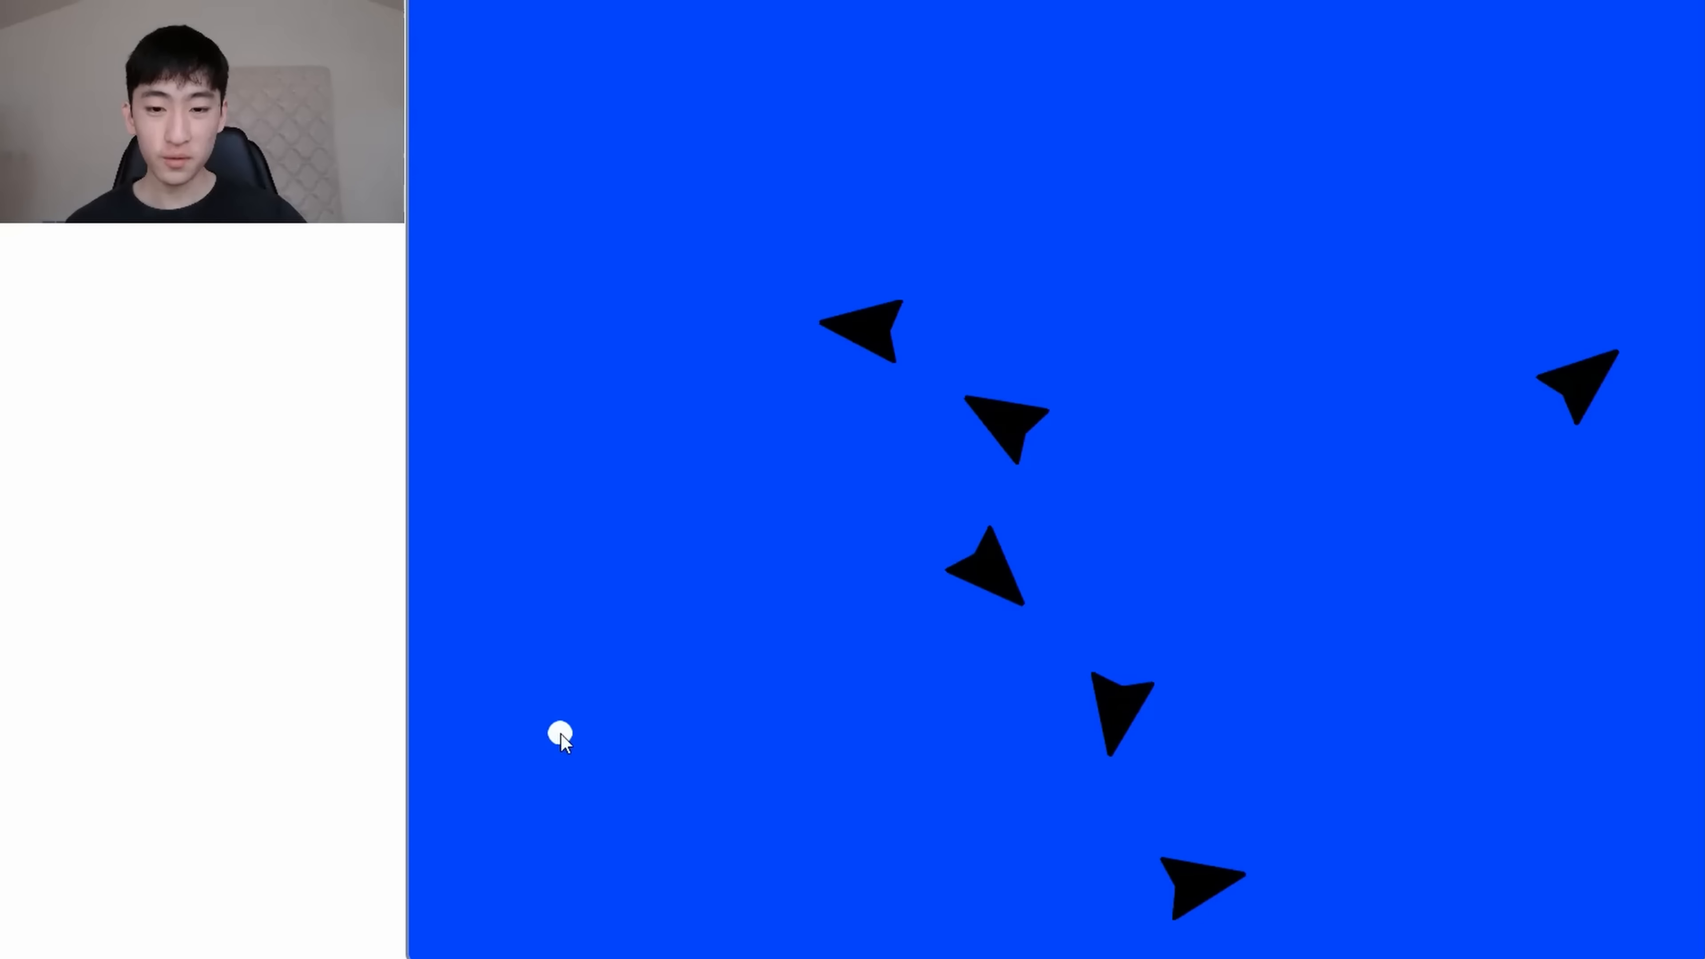
mouse_move(1193, 856)
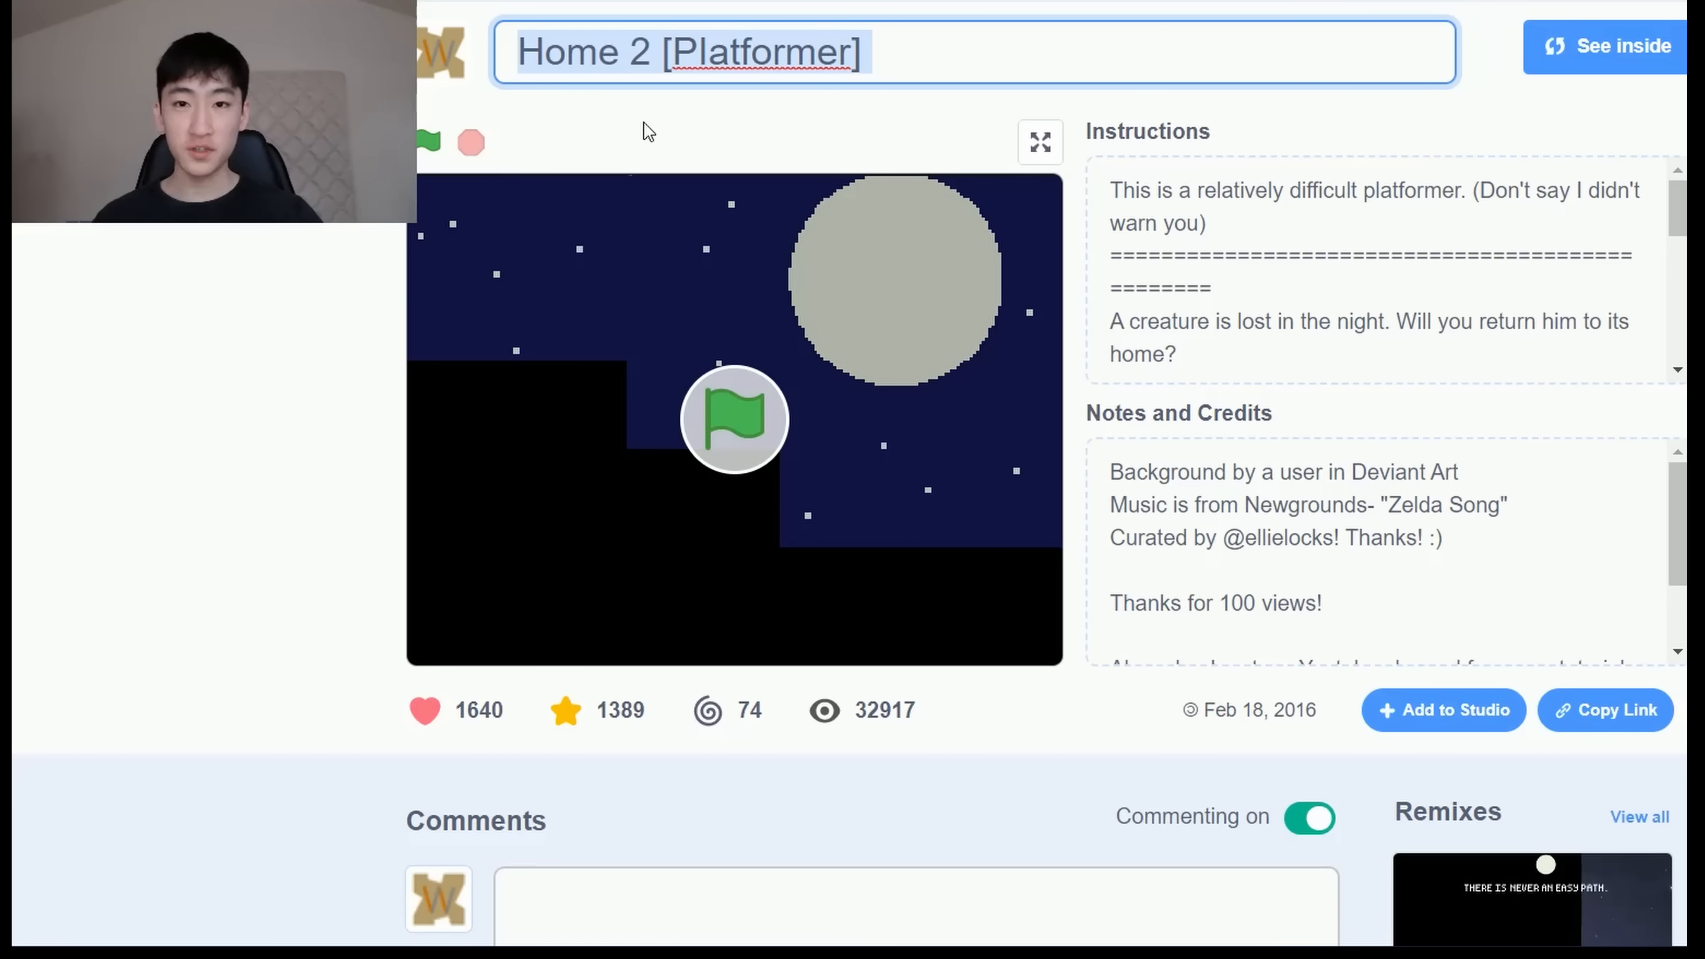
Dismiss the selected title on the Home 2 [Platformer] project page
left_click(800, 305)
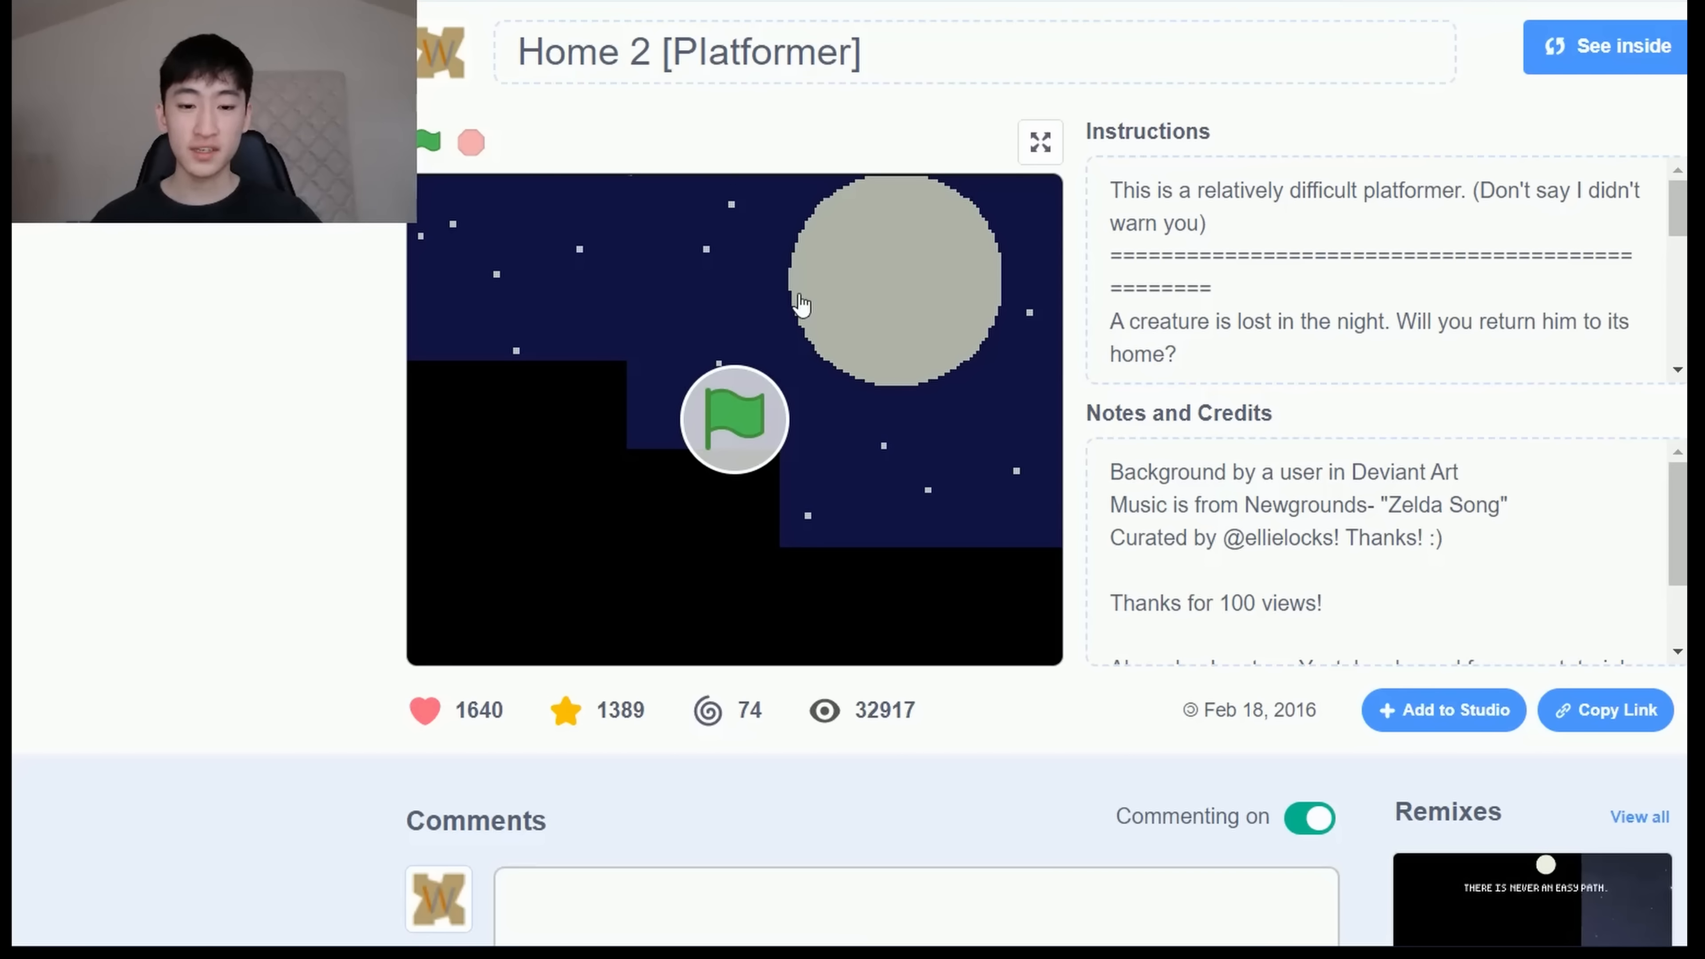
mouse_move(802, 370)
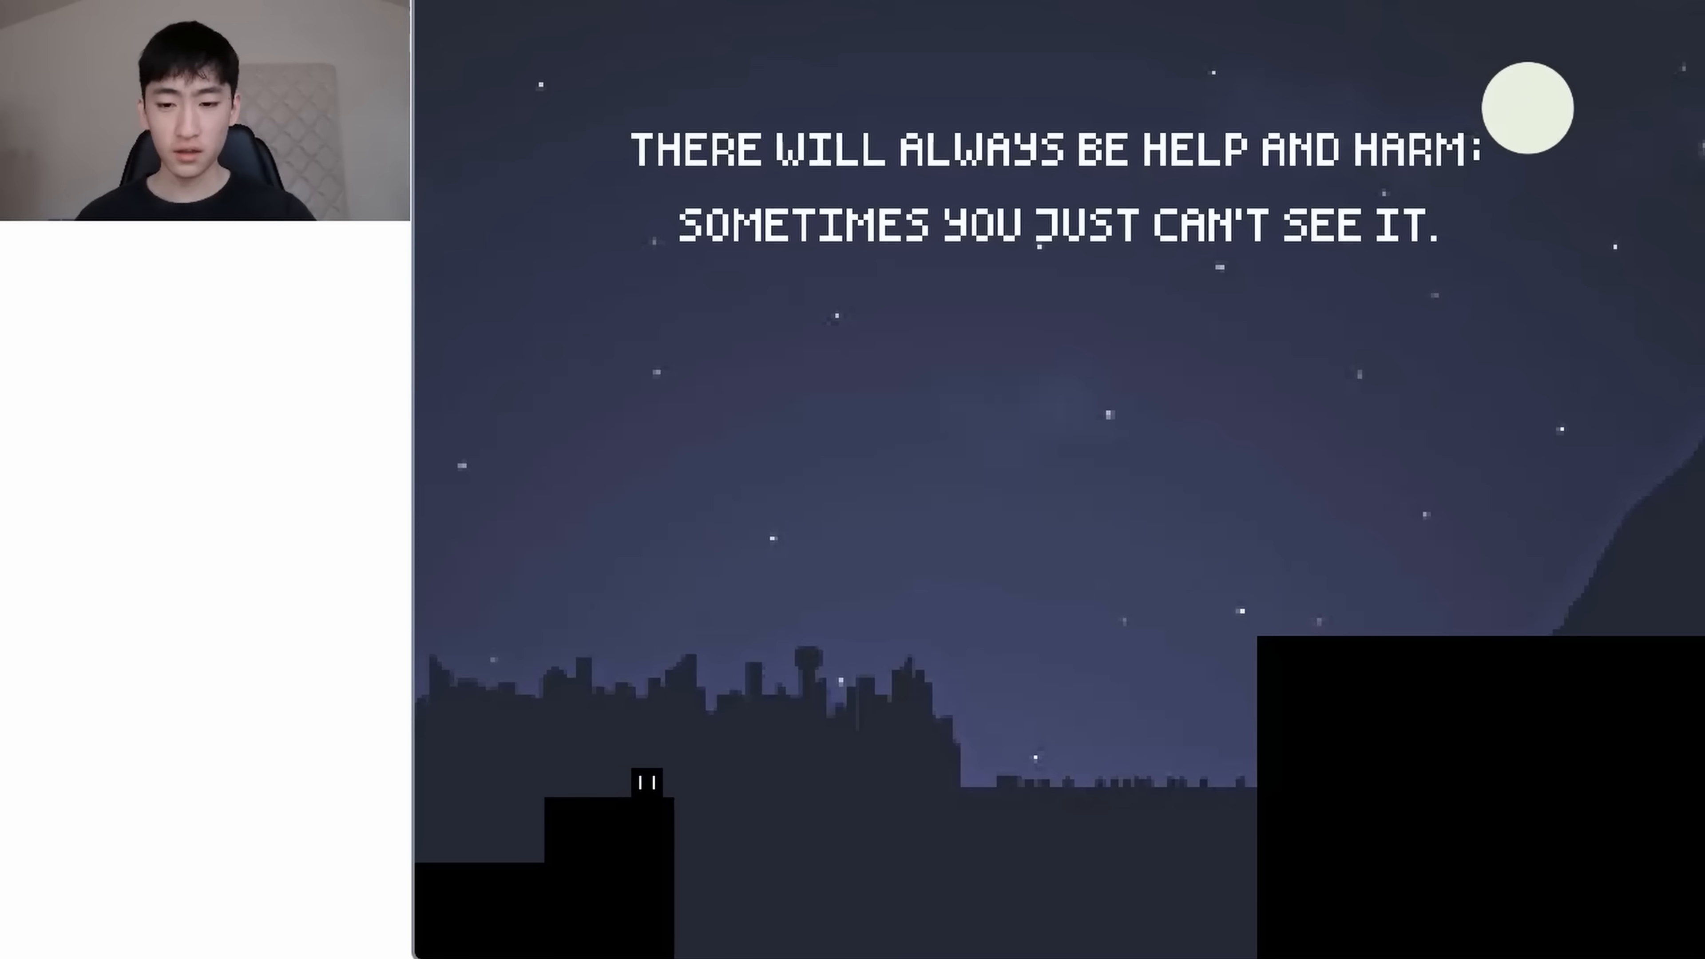
key("right")
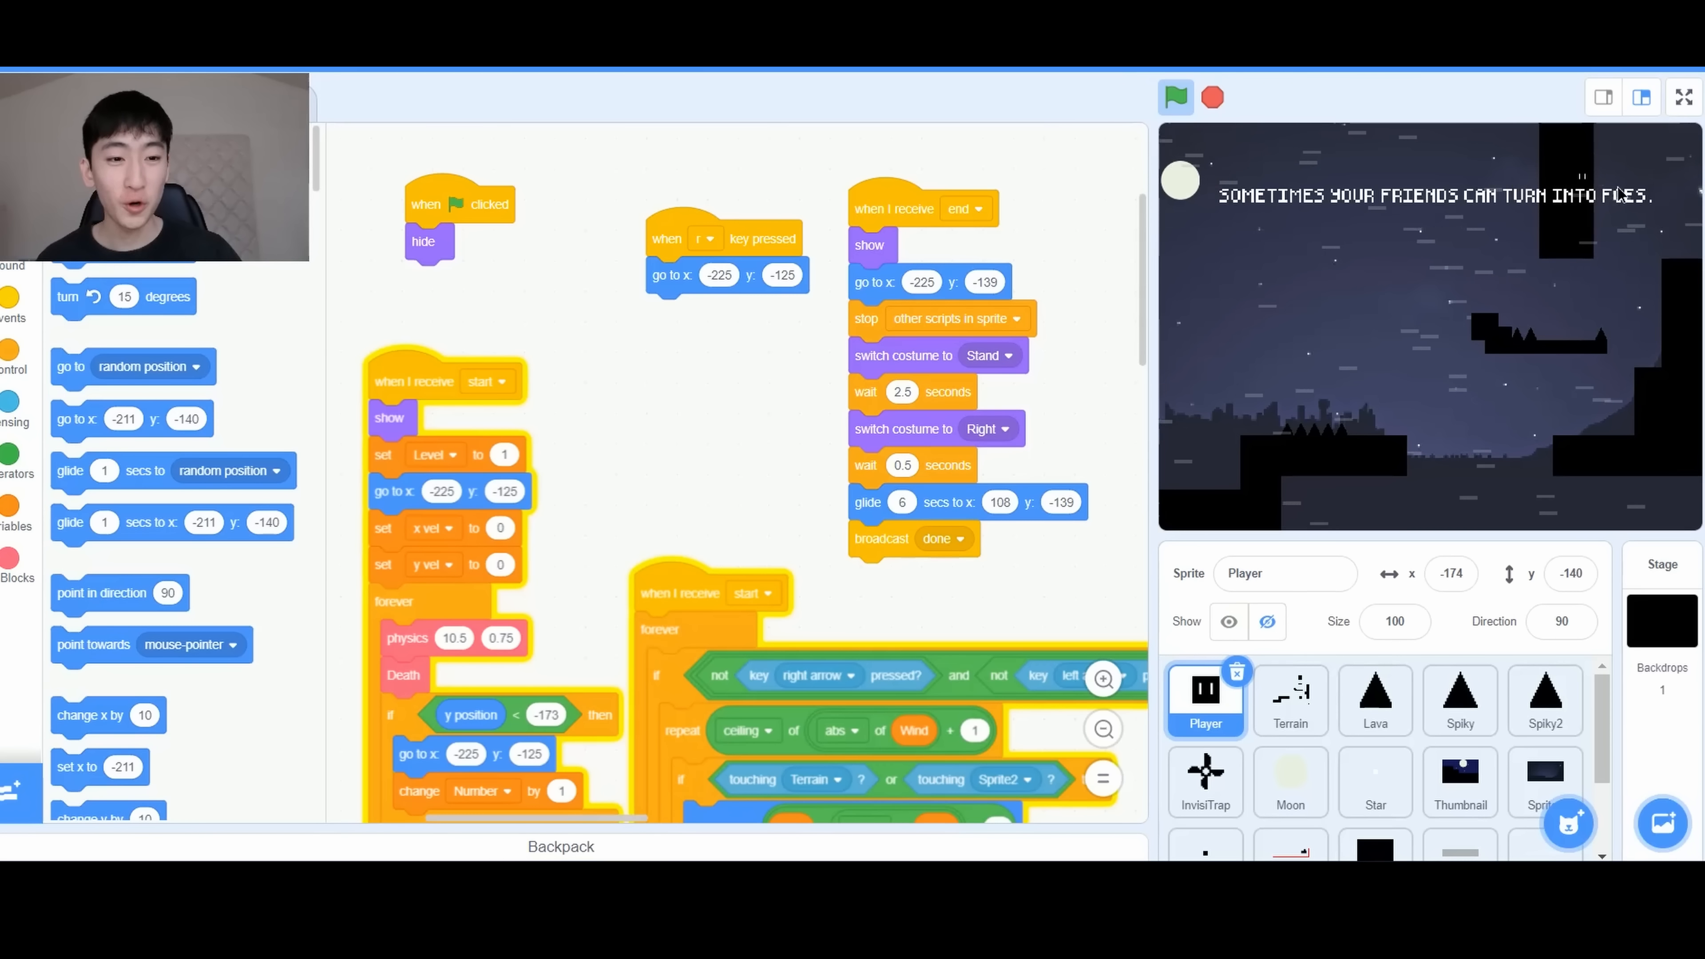
Focus the running Home 2 stage showing the 'friends can turn into foes' level
left_click(1682, 97)
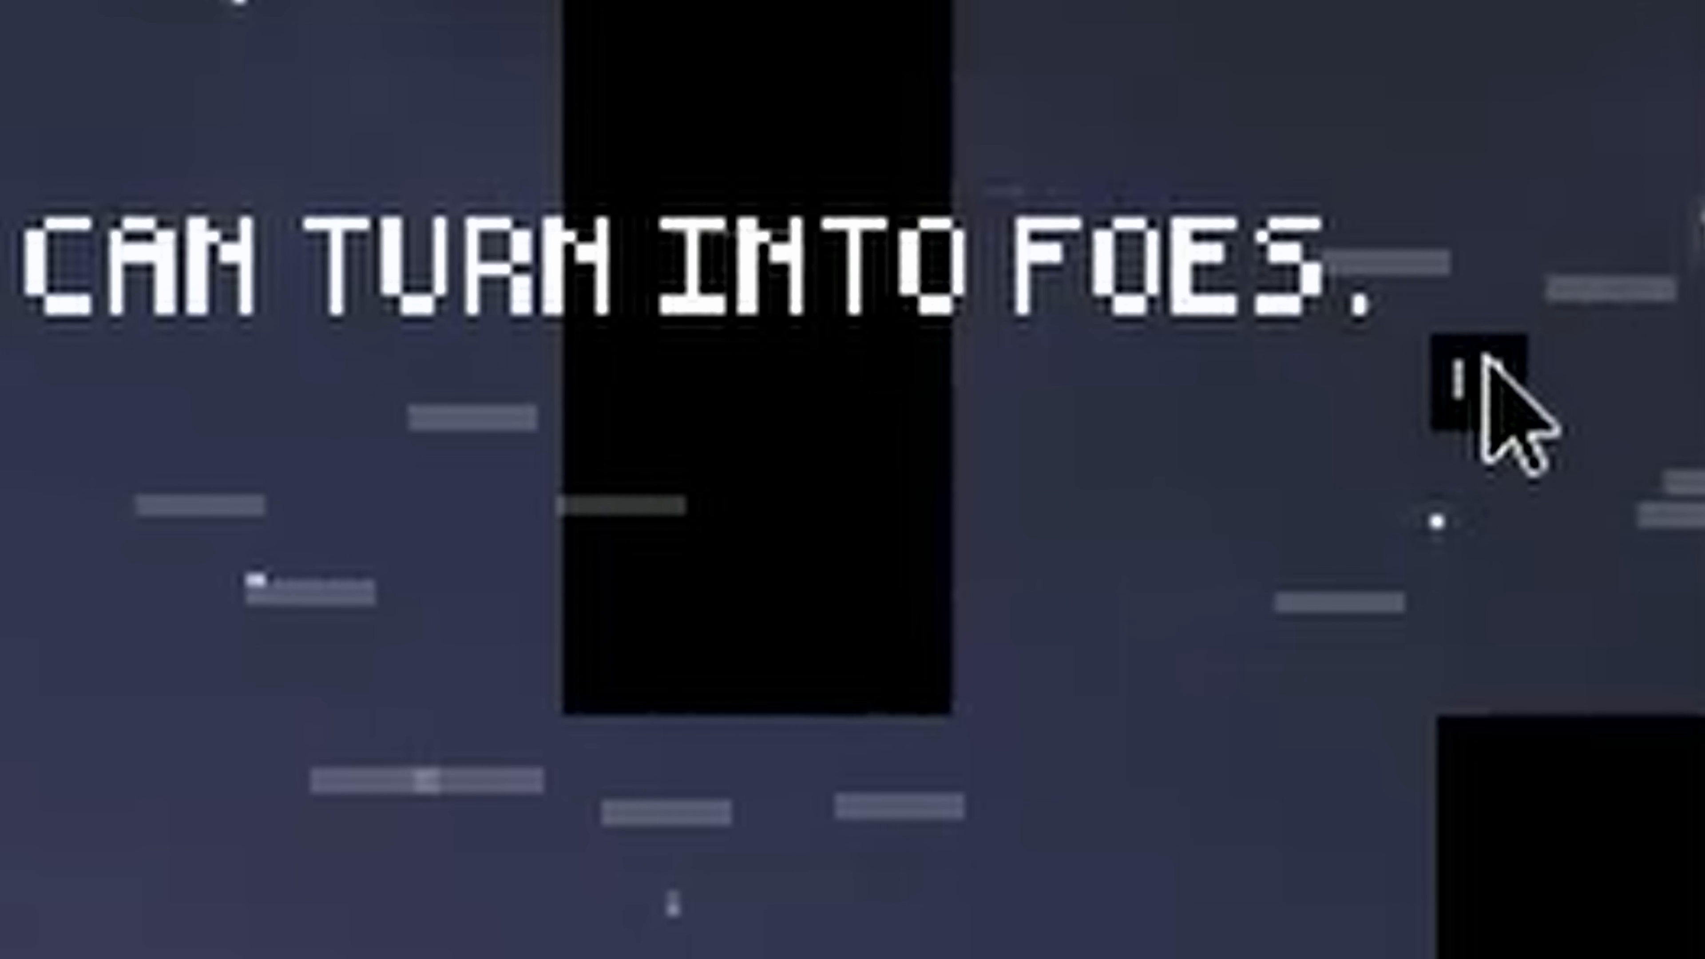